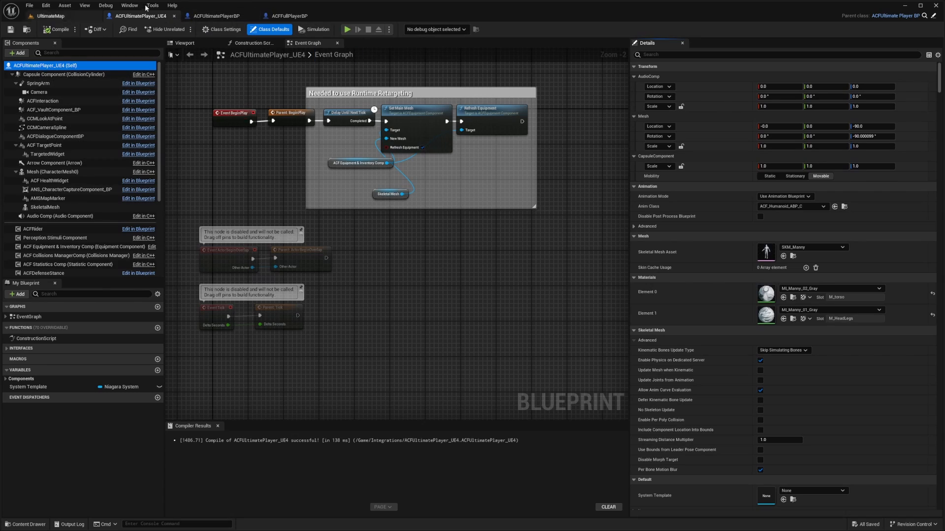
# - Select the ACFSpellManagerBP component to view its four-entry Spells array
pyautogui.click(49, 16)
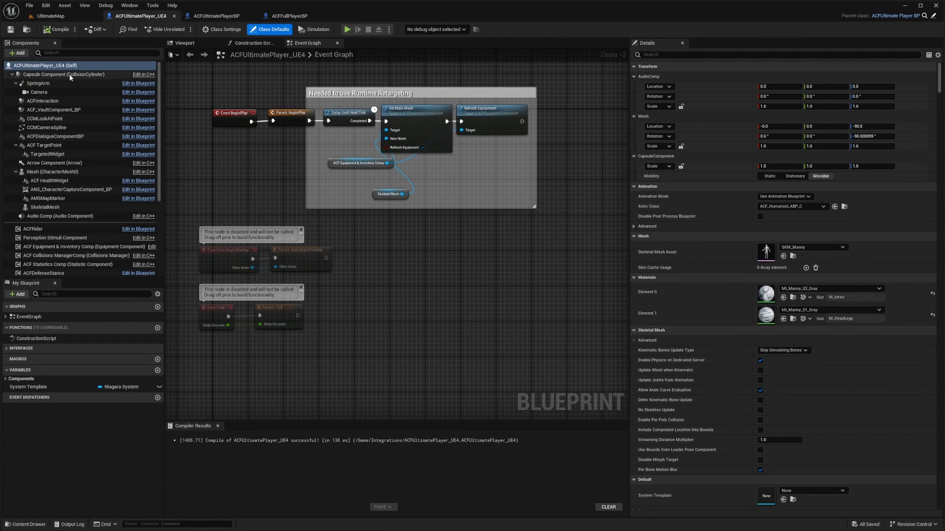
pyautogui.scroll(-3)
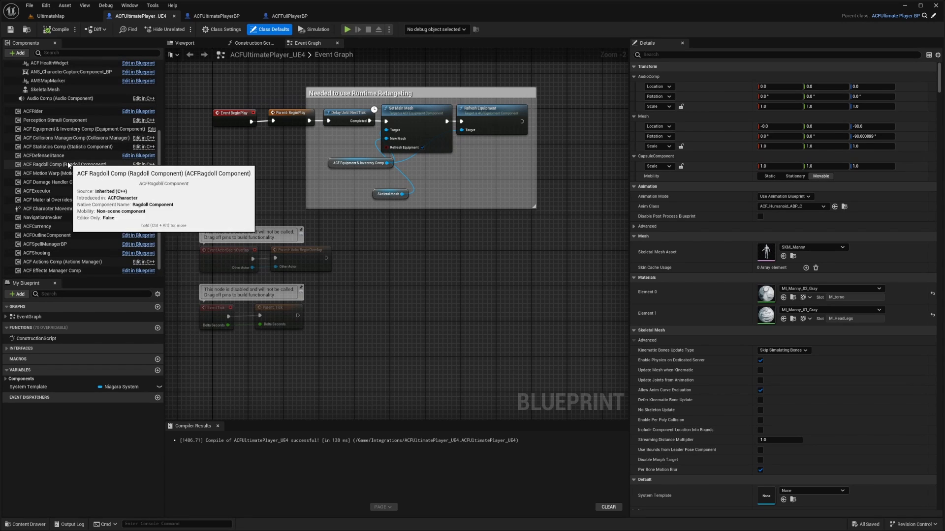
pyautogui.click(45, 244)
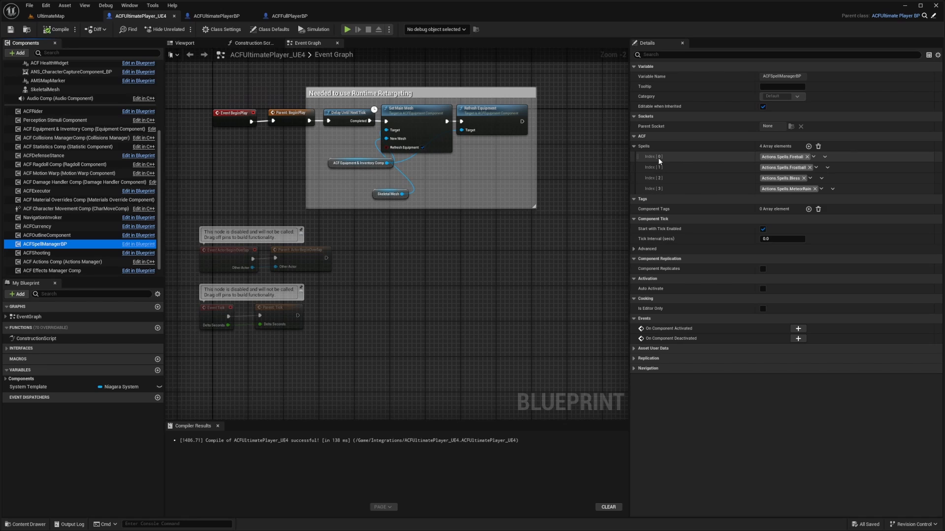
pyautogui.moveTo(742, 162)
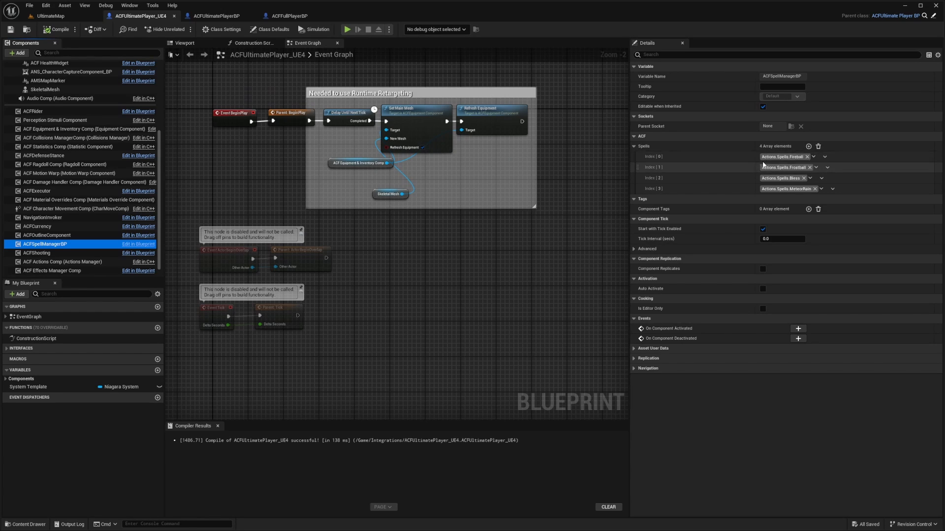
pyautogui.moveTo(784, 157)
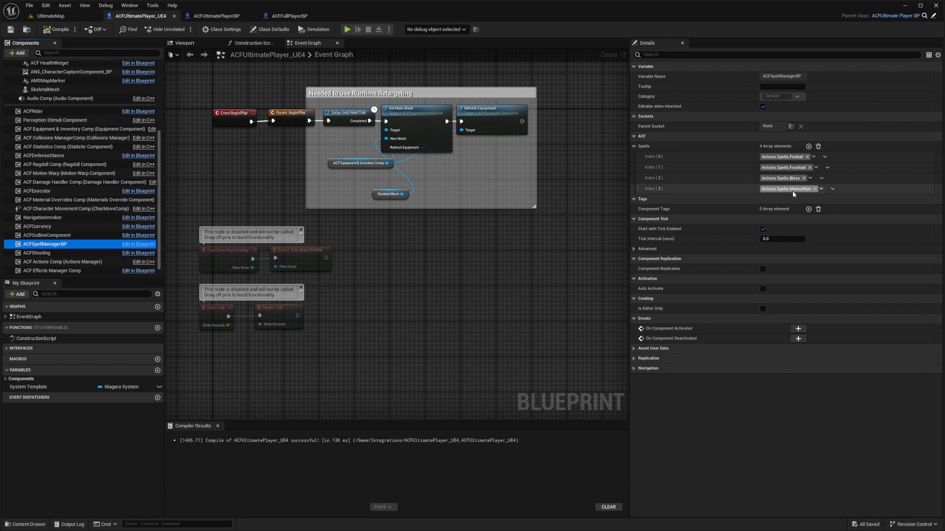
pyautogui.moveTo(783, 188)
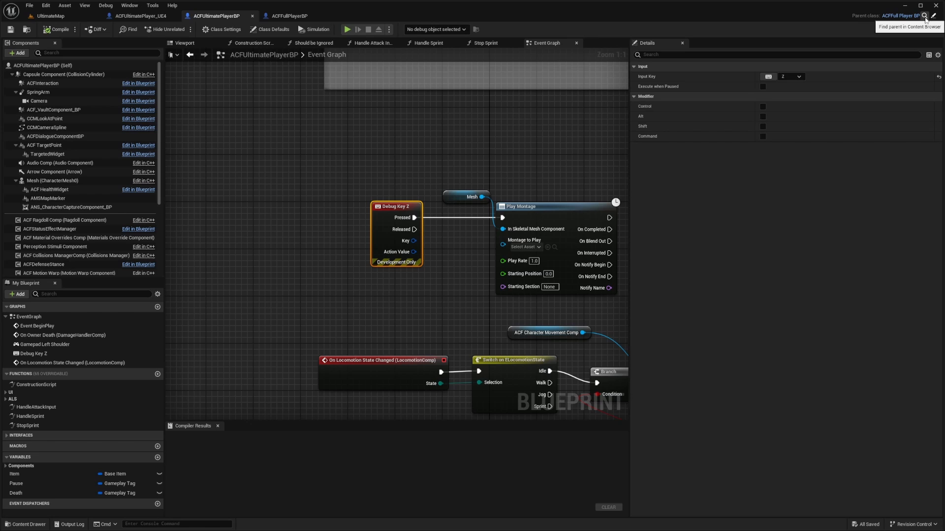
# - Inspect ACFQuickSpellInput1 in ACFFullPlayerBP triggering spell index 0, then return to the spell list
pyautogui.click(290, 16)
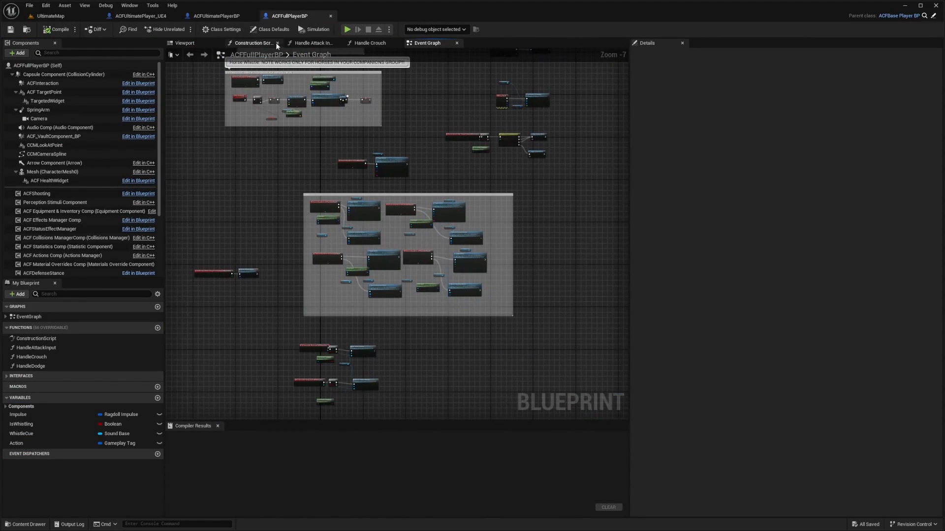
pyautogui.click(29, 316)
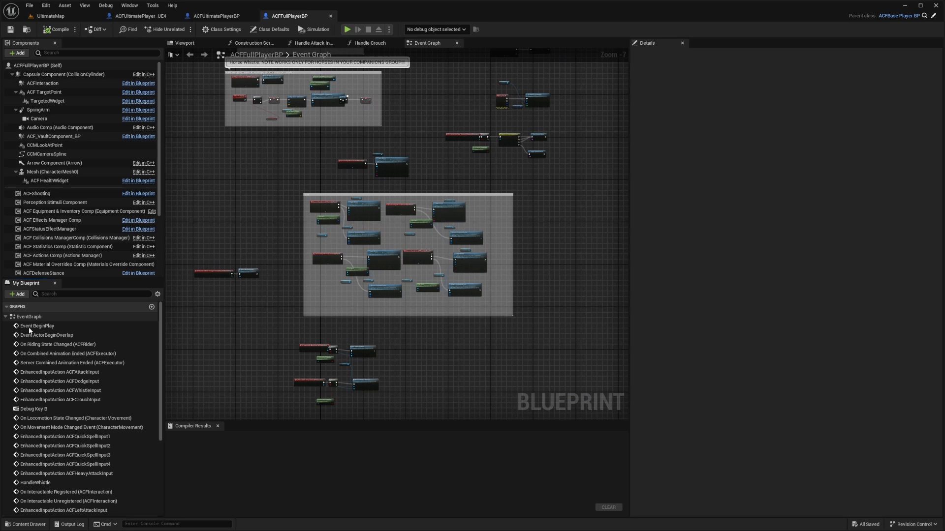
pyautogui.click(63, 436)
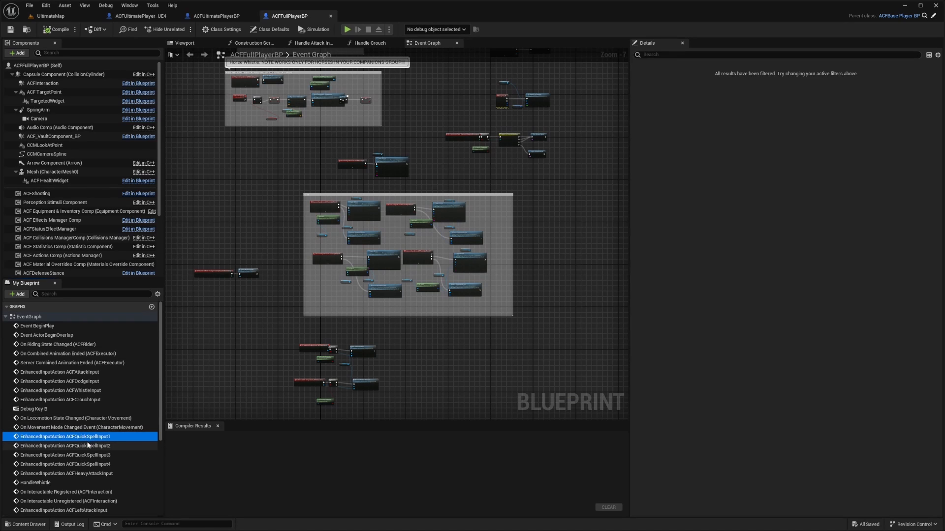
pyautogui.moveTo(63, 436)
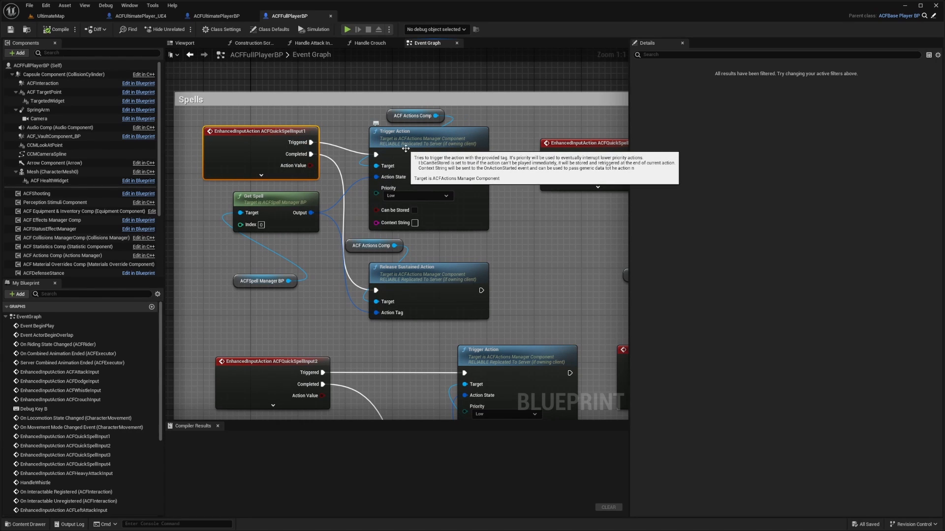
pyautogui.click(142, 16)
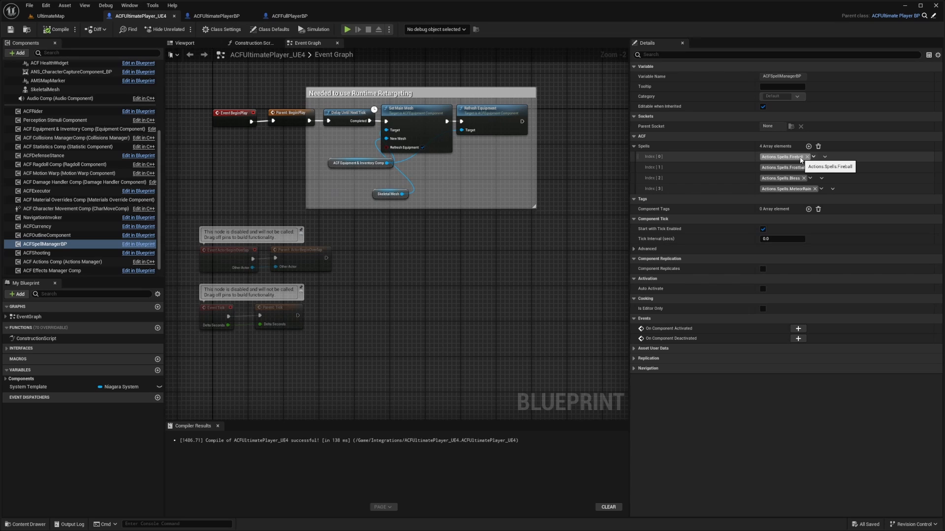
# - Remove Fireball from slot 0 and re-add Actions.Spells.Fireball as the last spell
pyautogui.click(807, 156)
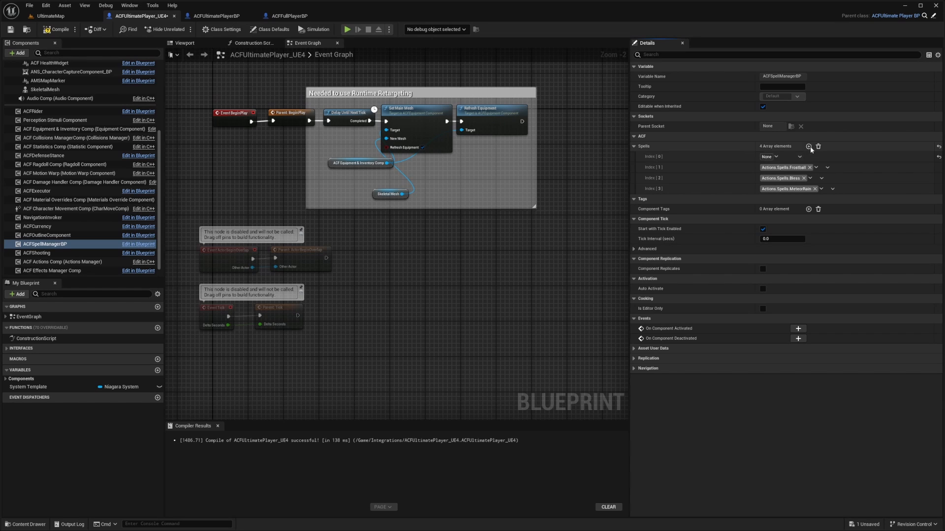
pyautogui.click(816, 156)
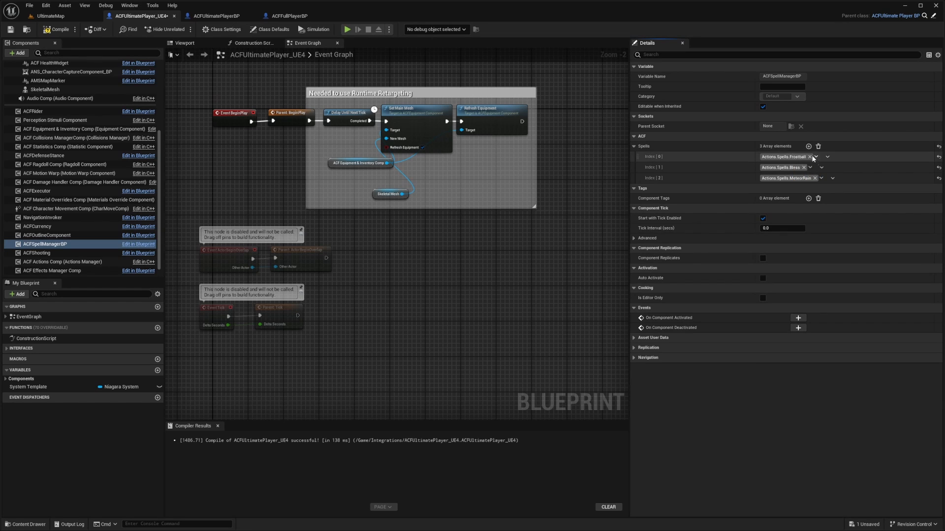
pyautogui.click(809, 147)
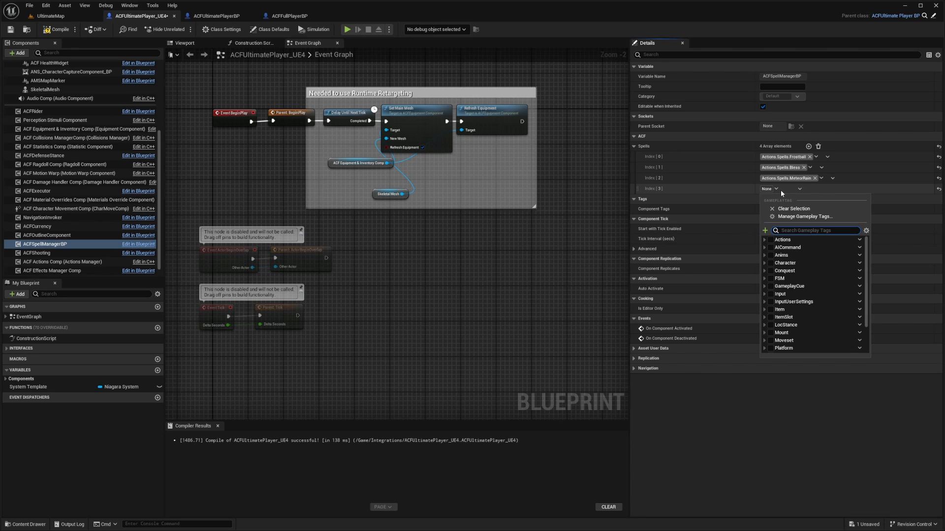
pyautogui.write('fire')
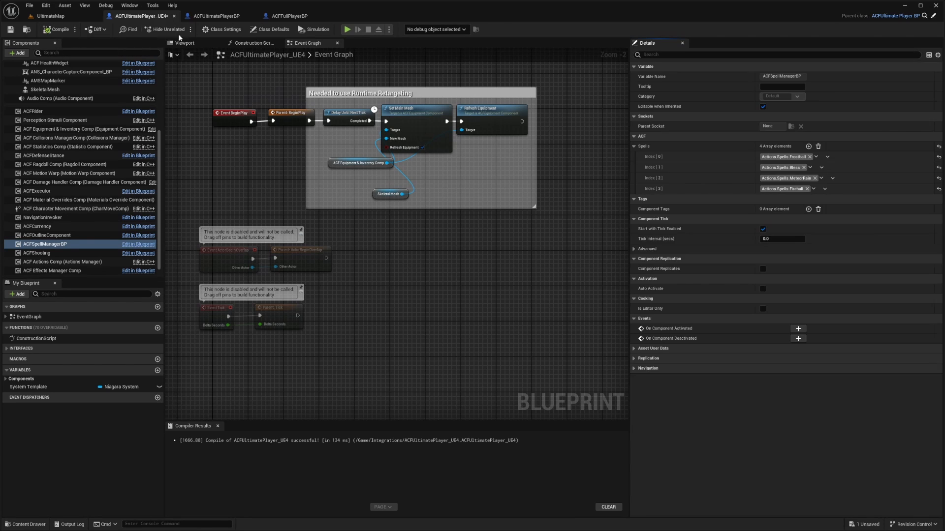
# - Cross-check the quick spell 1 get-spell node against the reordered spell list
pyautogui.click(49, 16)
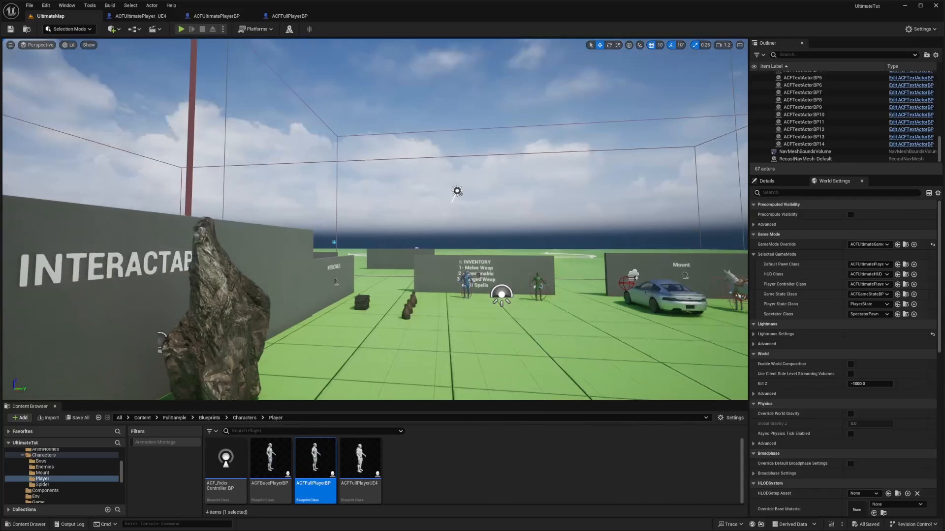
pyautogui.click(180, 29)
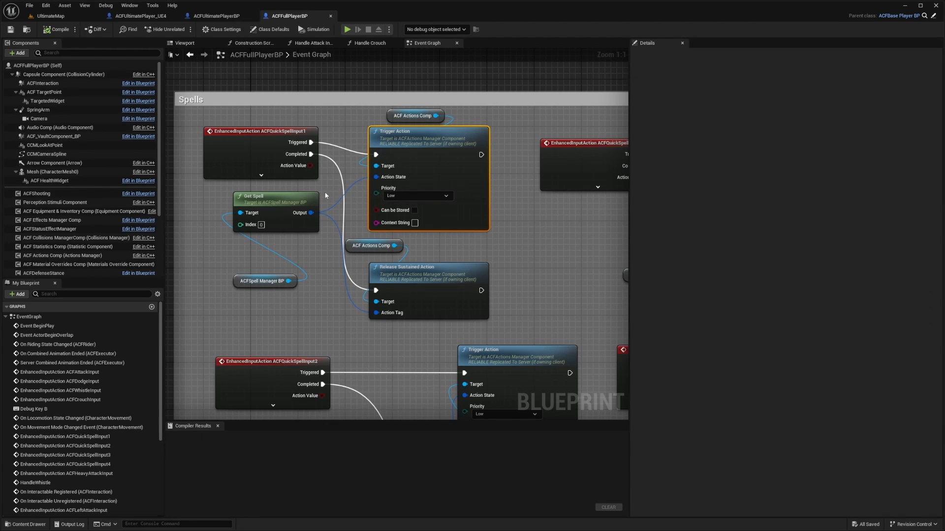
pyautogui.click(275, 203)
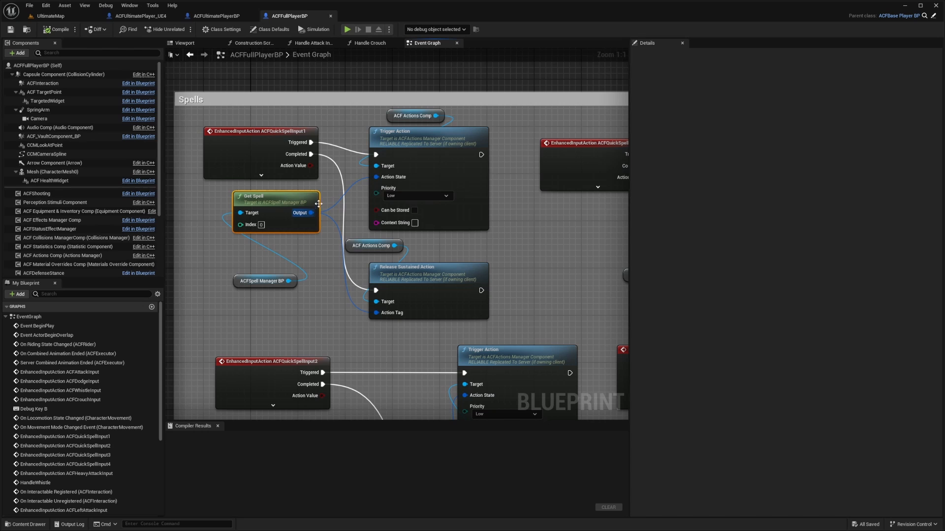
pyautogui.click(138, 16)
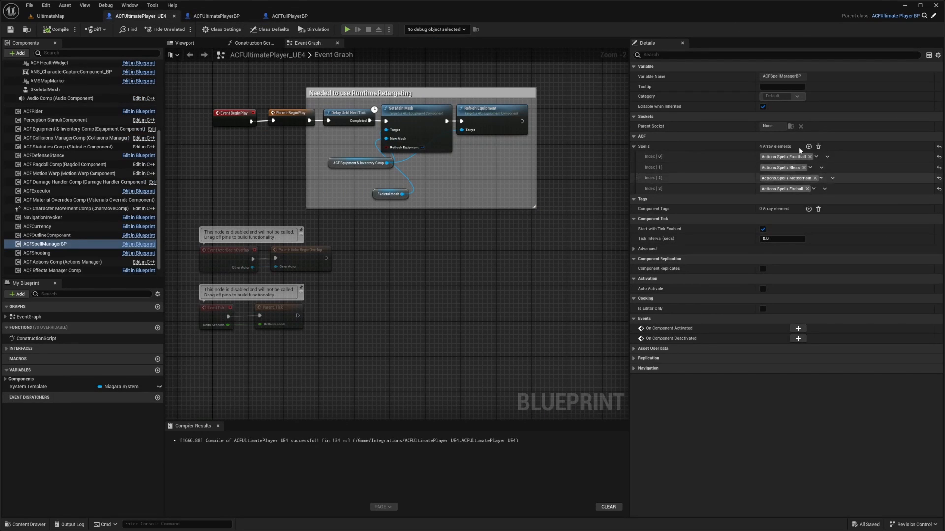
pyautogui.click(290, 15)
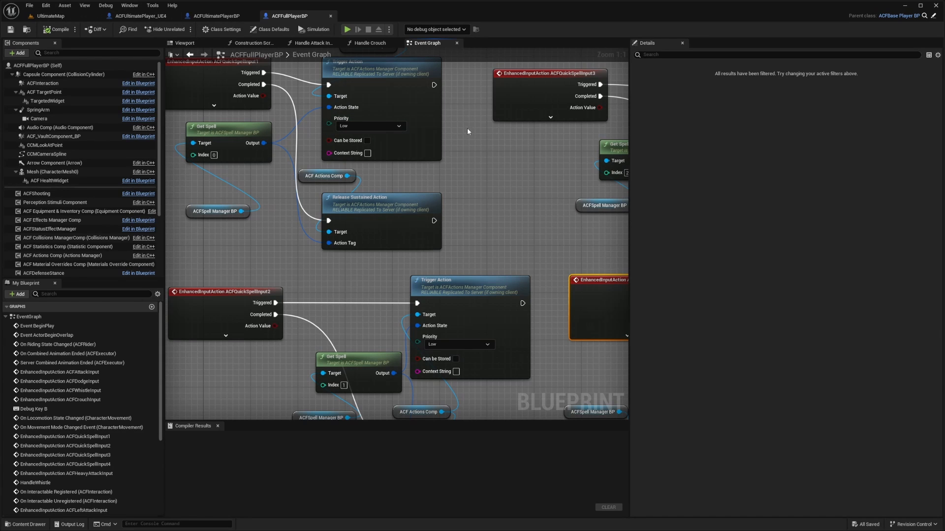
pyautogui.click(51, 15)
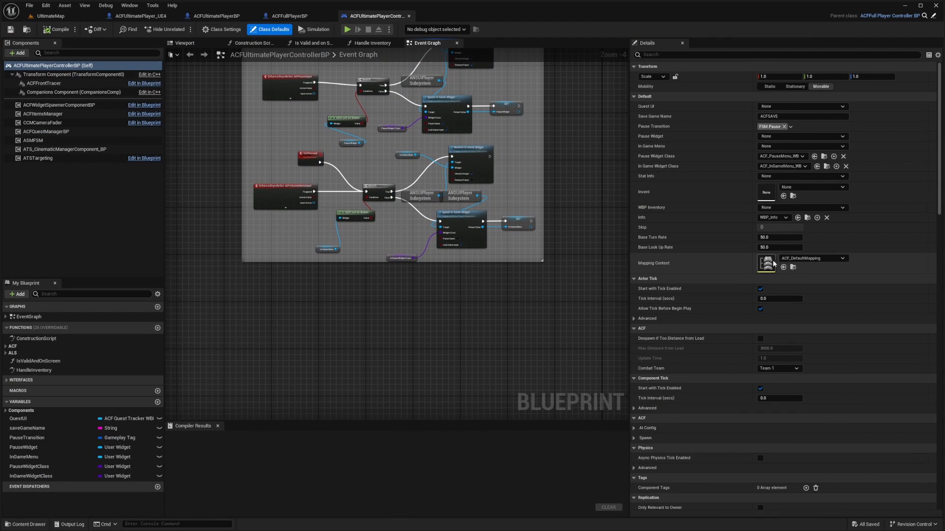
# - Open ACF_DefaultMapping and expand ACFQuickSpellInput1–4 bound to keys 5–8
pyautogui.doubleClick(766, 263)
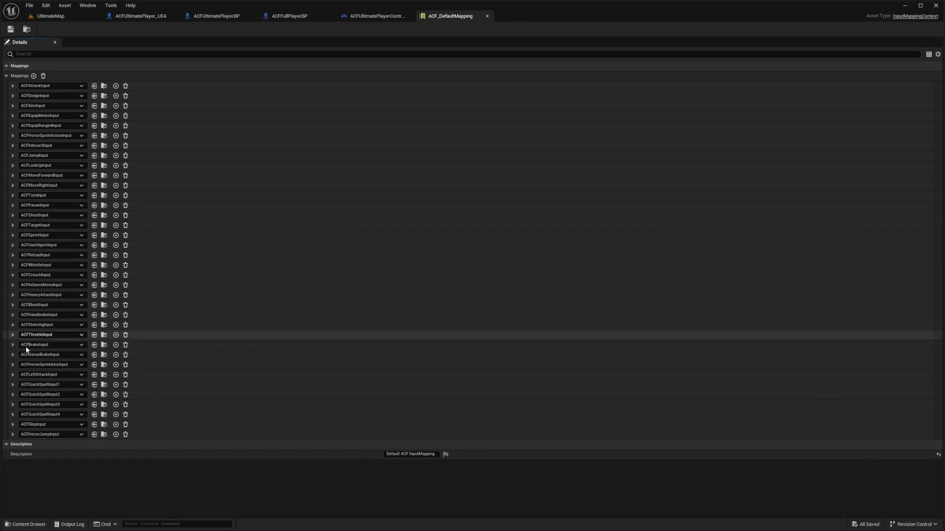
pyautogui.click(12, 385)
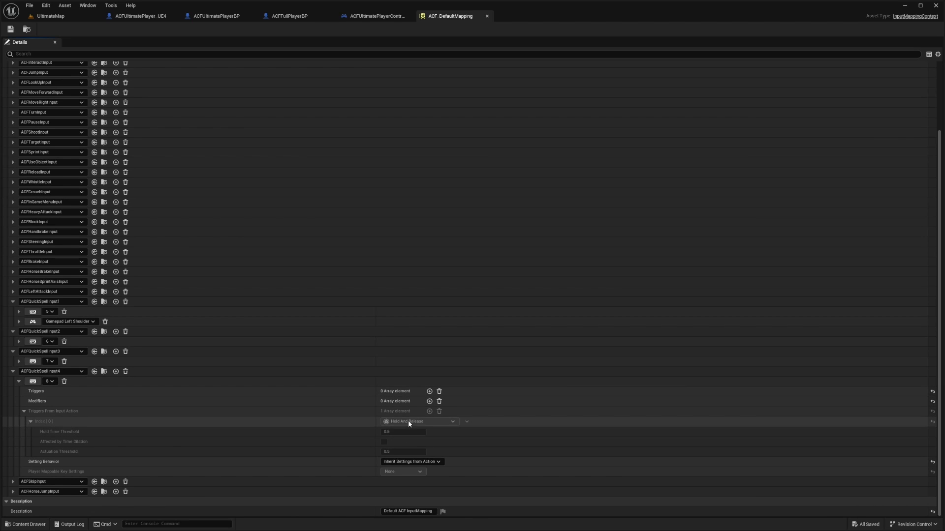
pyautogui.moveTo(403, 424)
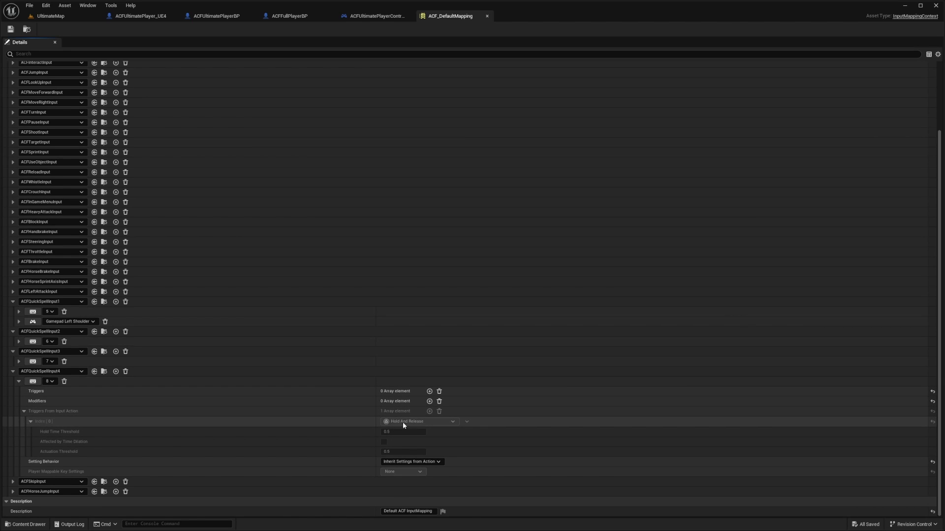
# - Create a Blueprint class with parent ACF Spell Projectile named TornadoSpell in Content
pyautogui.click(51, 15)
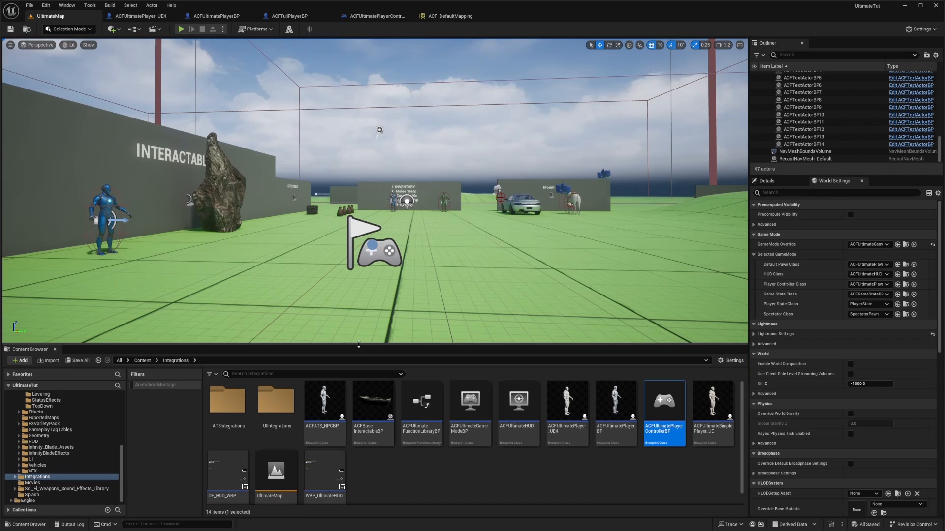
pyautogui.click(141, 361)
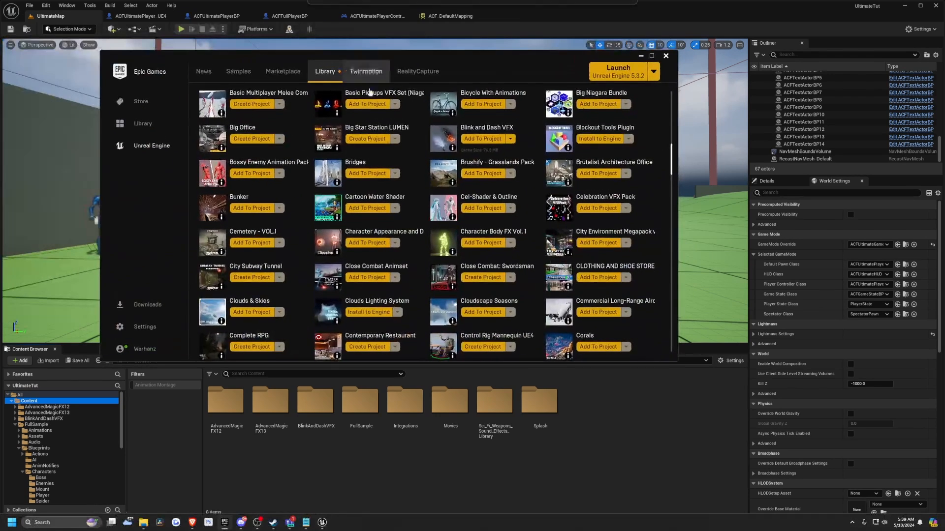
pyautogui.click(324, 70)
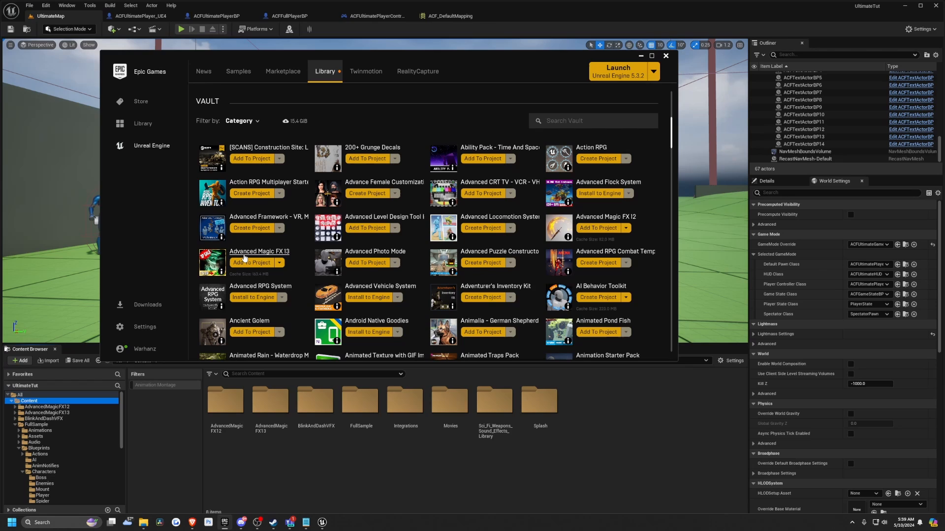
pyautogui.moveTo(308, 291)
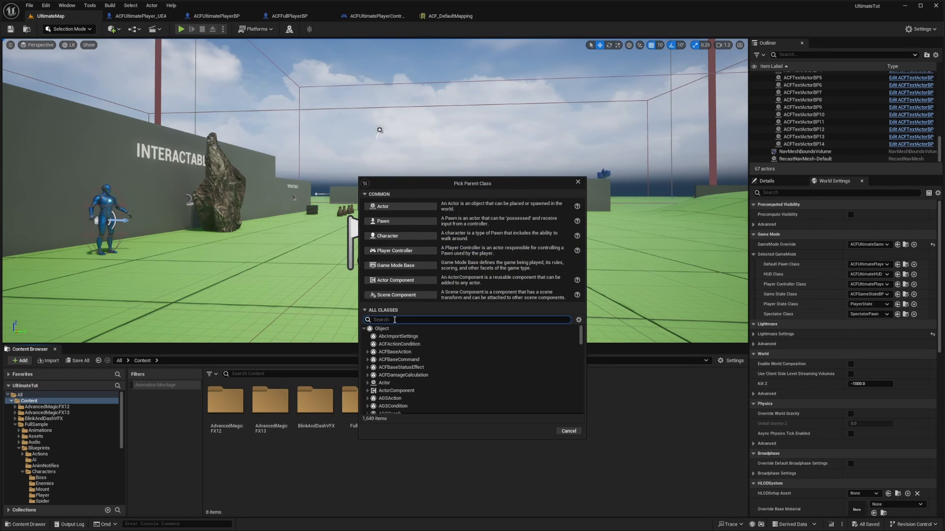
pyautogui.write('ACF Spell Projectile')
pyautogui.write('TornadoSpell')
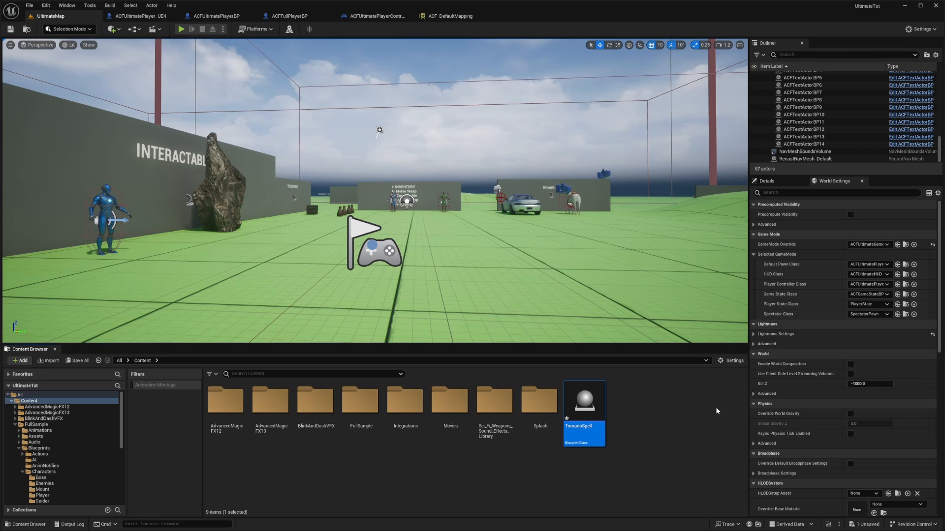
# - Compile TornadoSpell and inspect the End and ProjectileStart sockets on its wisp mesh
pyautogui.doubleClick(583, 400)
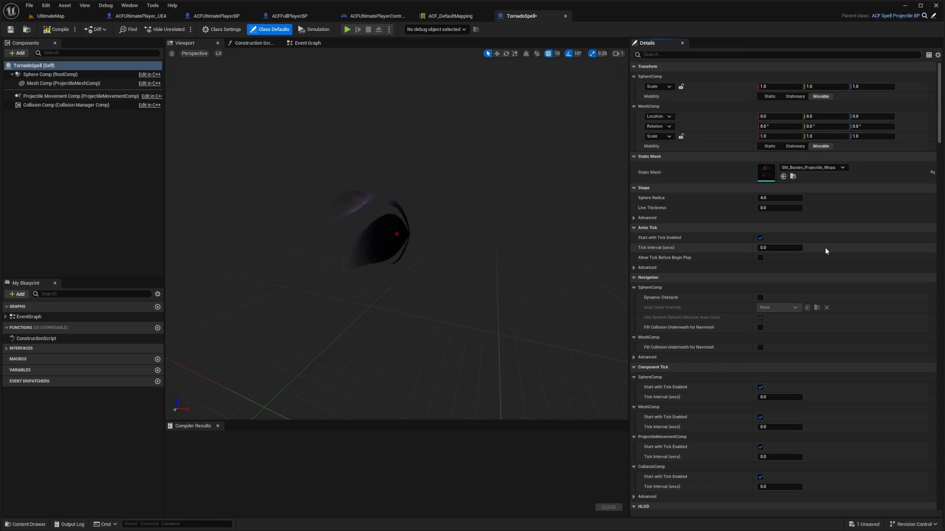
pyautogui.click(58, 29)
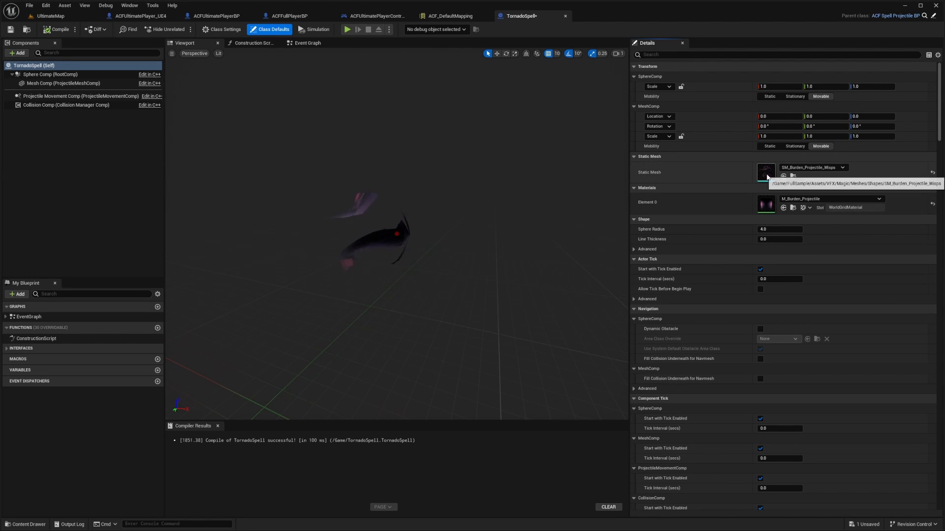
pyautogui.click(765, 171)
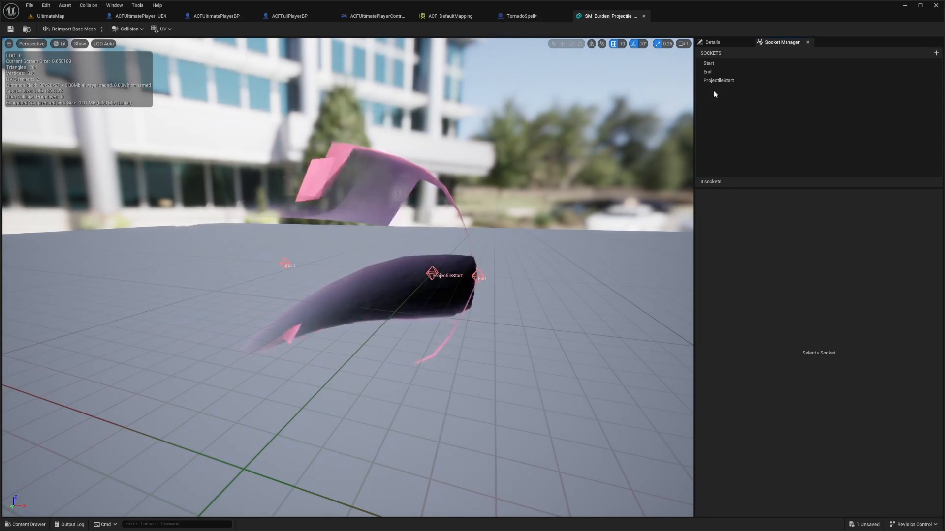
pyautogui.click(708, 72)
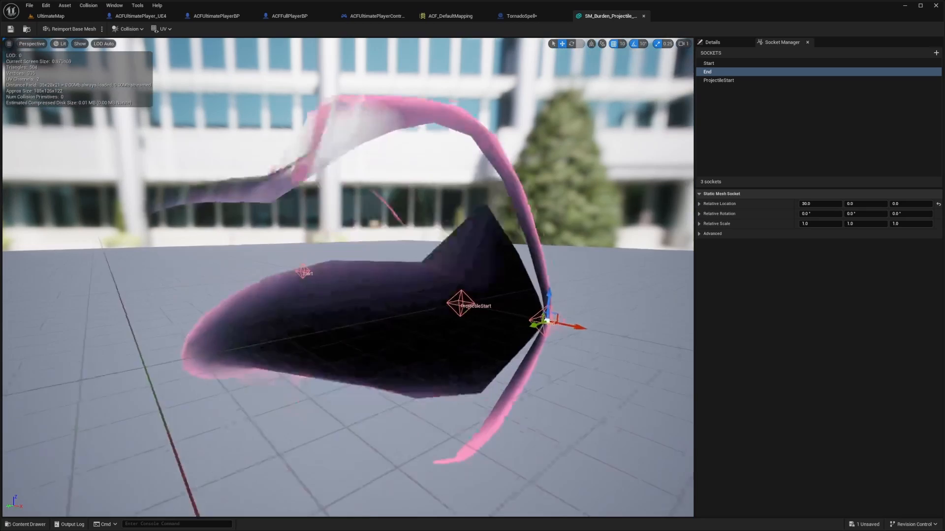
pyautogui.click(717, 80)
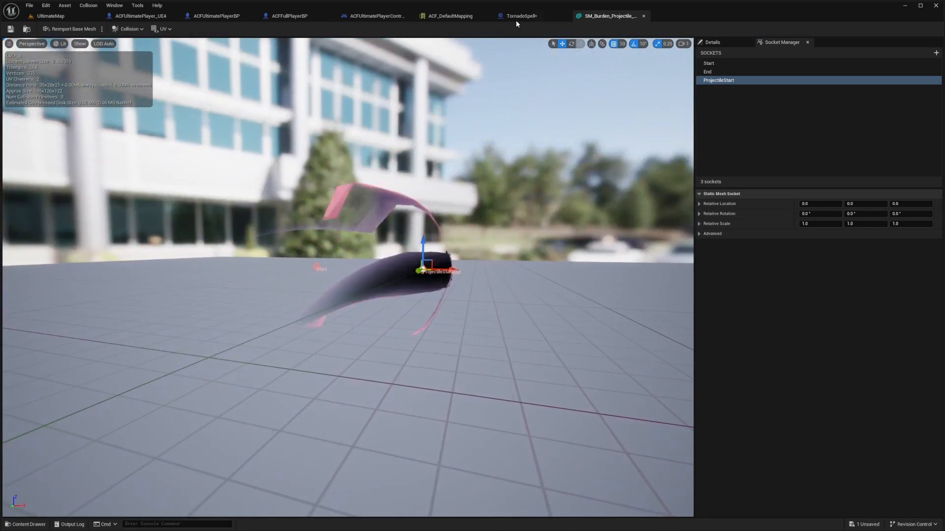
pyautogui.click(519, 16)
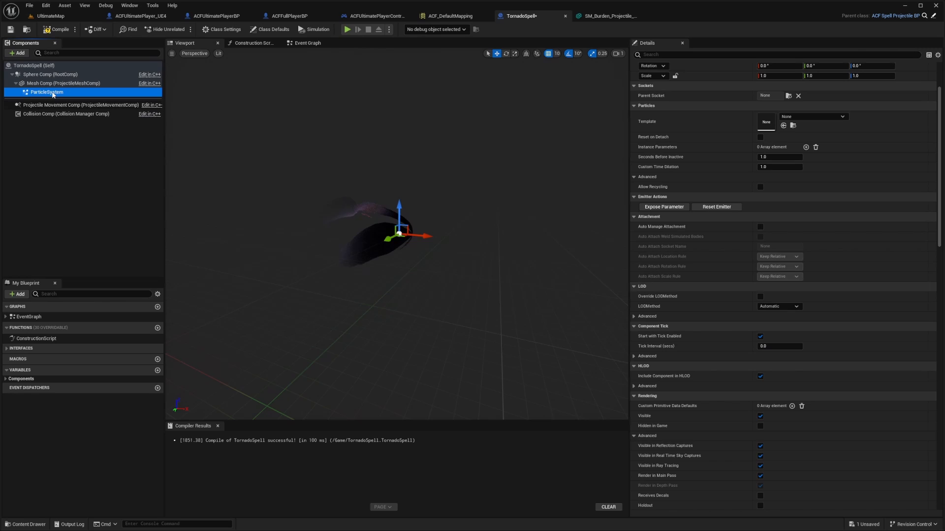
# - Set the ParticleSystem component's template to P_ky_fireStorm
pyautogui.click(842, 116)
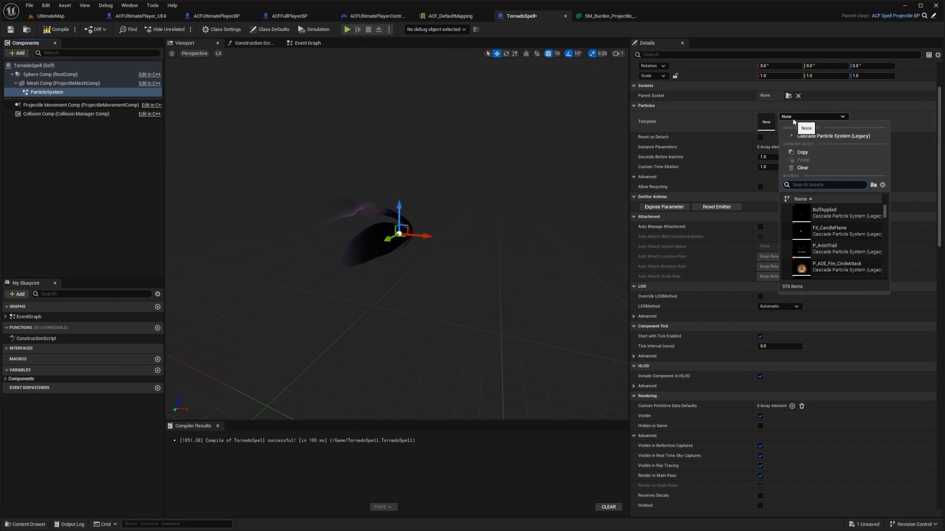
pyautogui.click(667, 125)
pyautogui.write('storm')
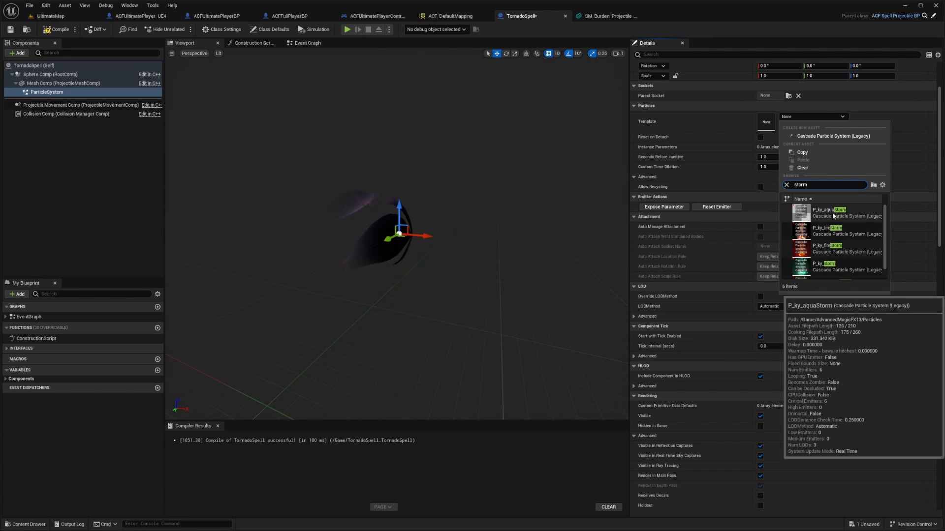
pyautogui.moveTo(826, 251)
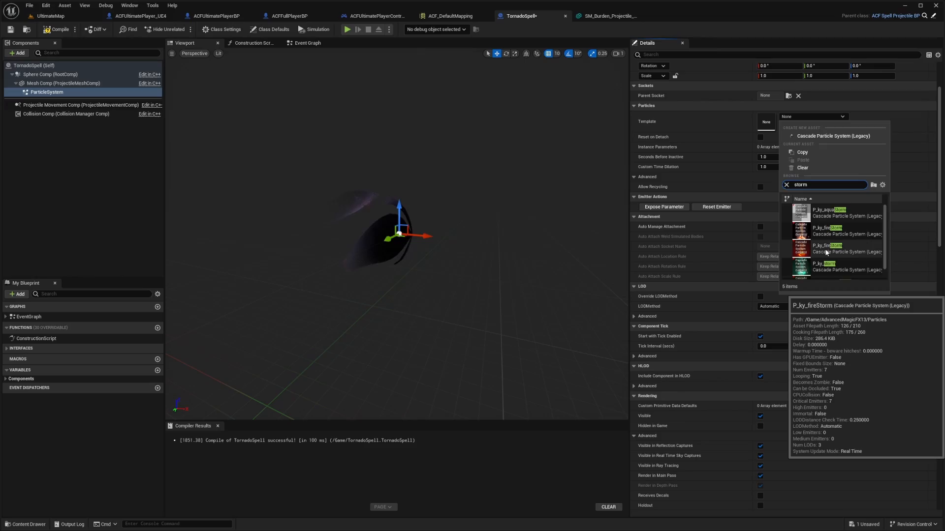
pyautogui.click(826, 246)
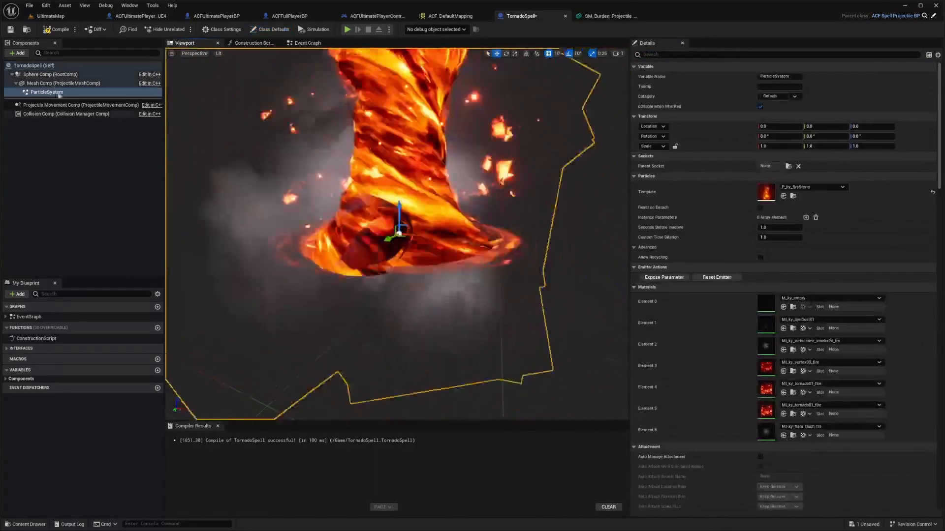
# - Uncheck MeshComp Visible on the root so only fire shows, and compile
pyautogui.click(273, 28)
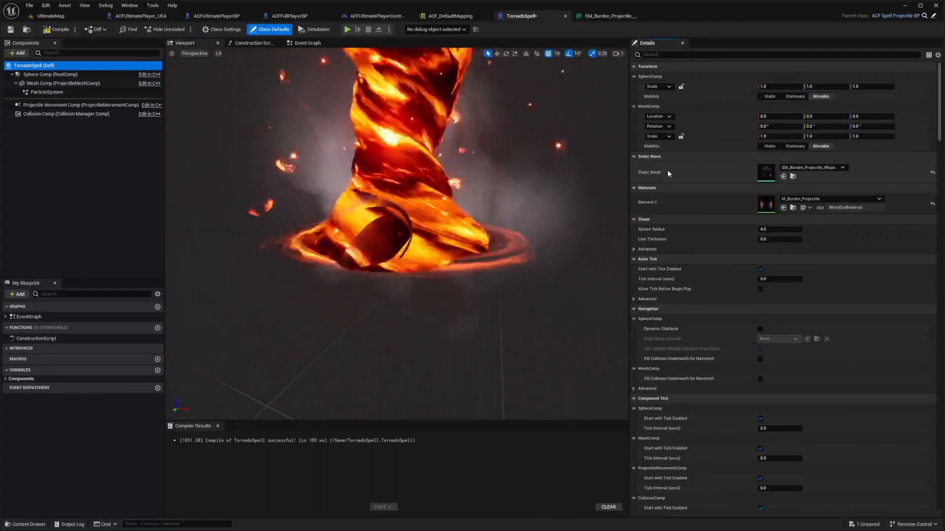
pyautogui.write('visib')
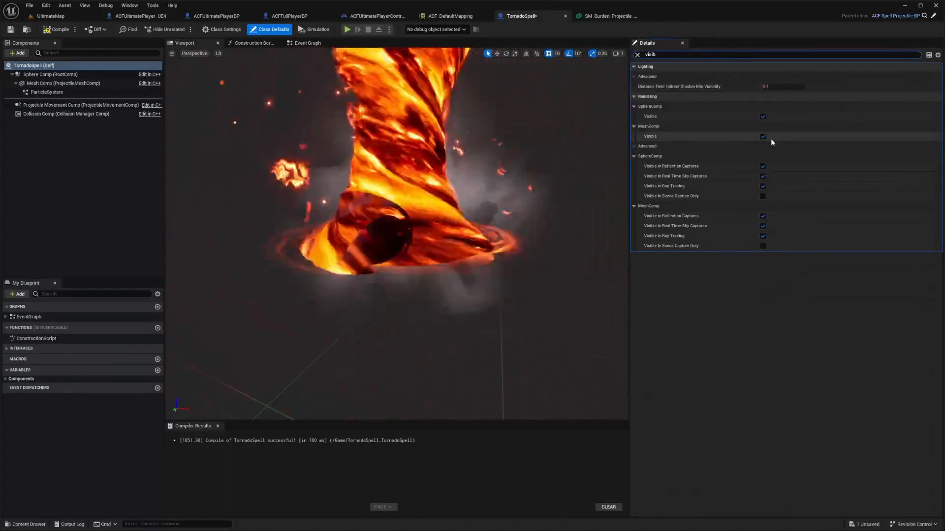
pyautogui.click(762, 136)
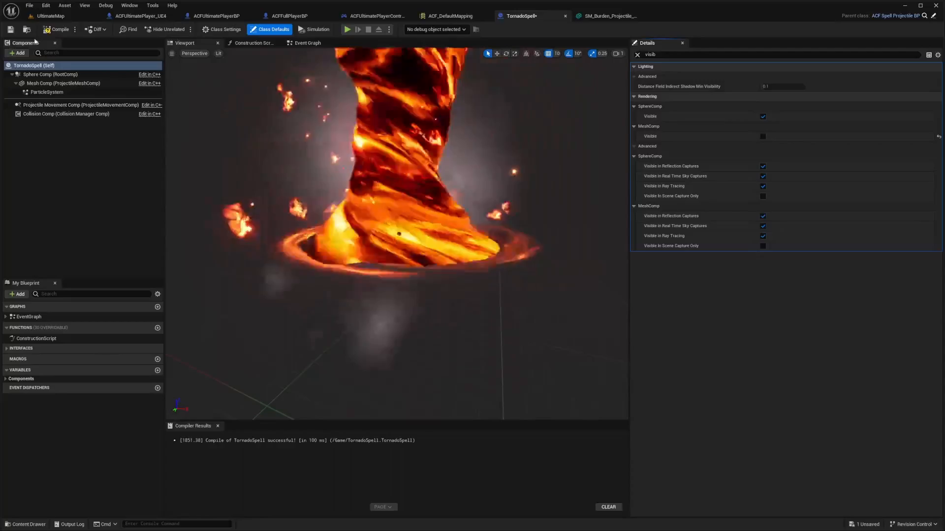
pyautogui.click(47, 92)
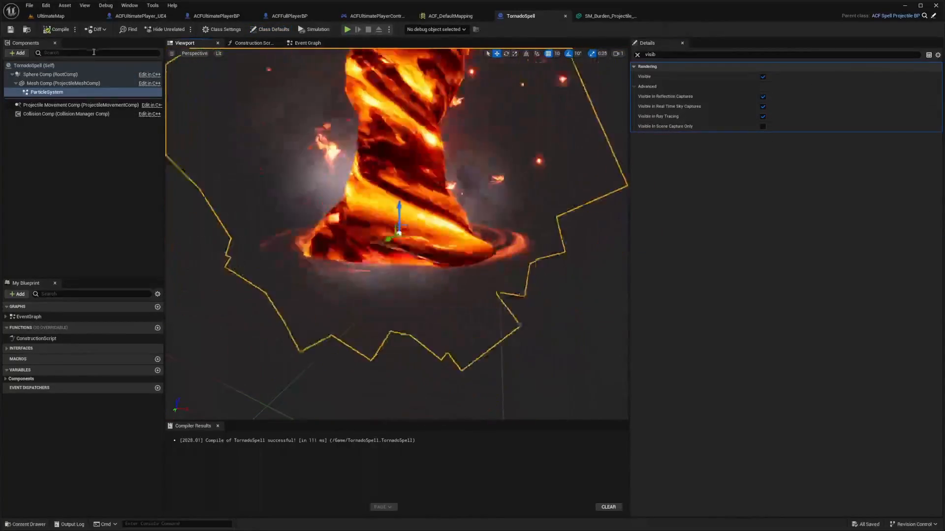
# - Review Projectile Movement Comp speeds, then show Collision Comp's Damage Traces
pyautogui.click(80, 104)
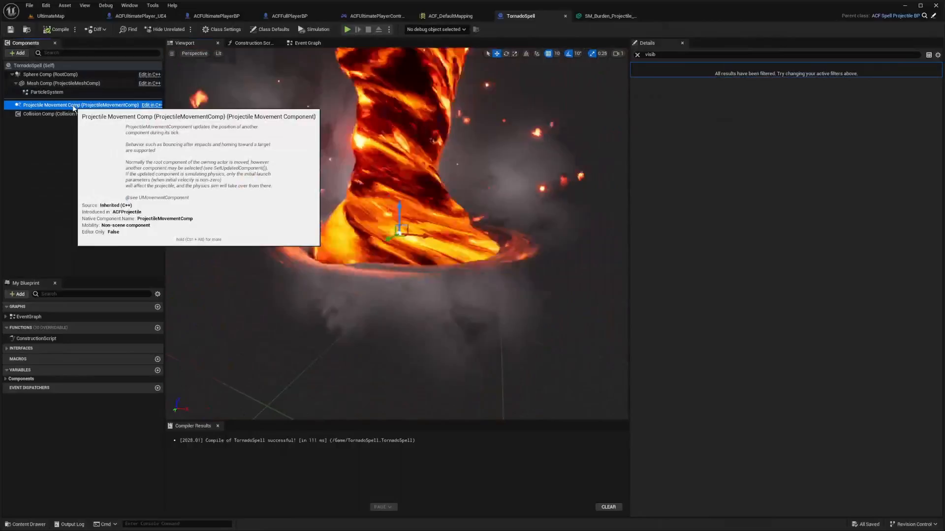
pyautogui.click(637, 55)
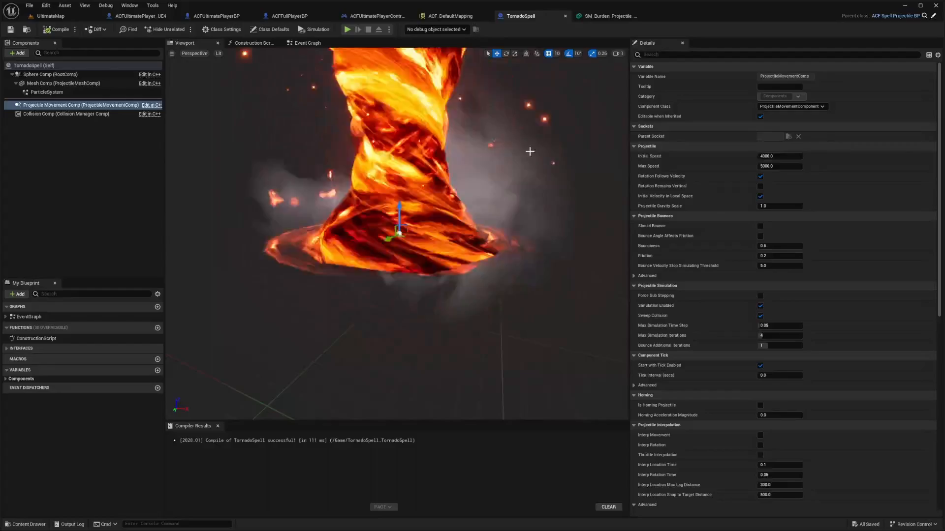
pyautogui.click(66, 114)
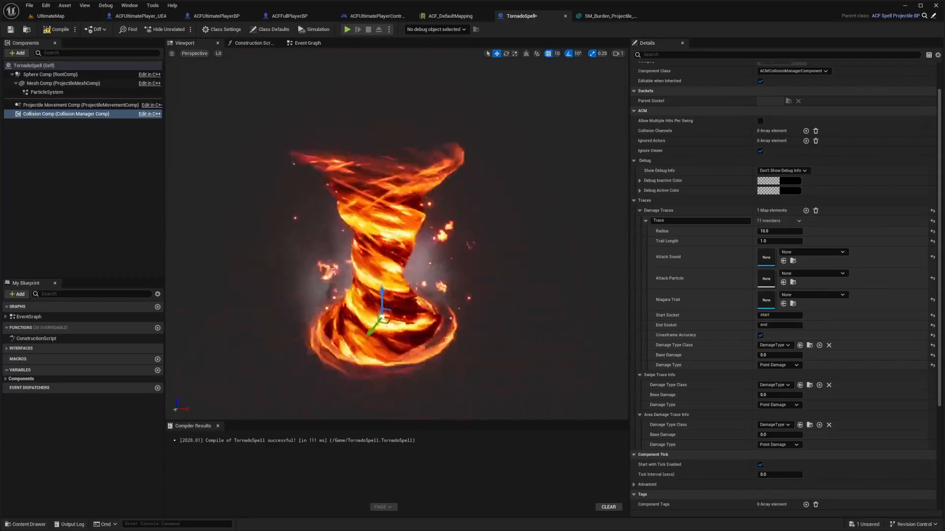
# - Set the damage trace to radius 100, Fireball_Cue, Start/End sockets and ACFFireDamageType
pyautogui.click(780, 230)
pyautogui.write('100')
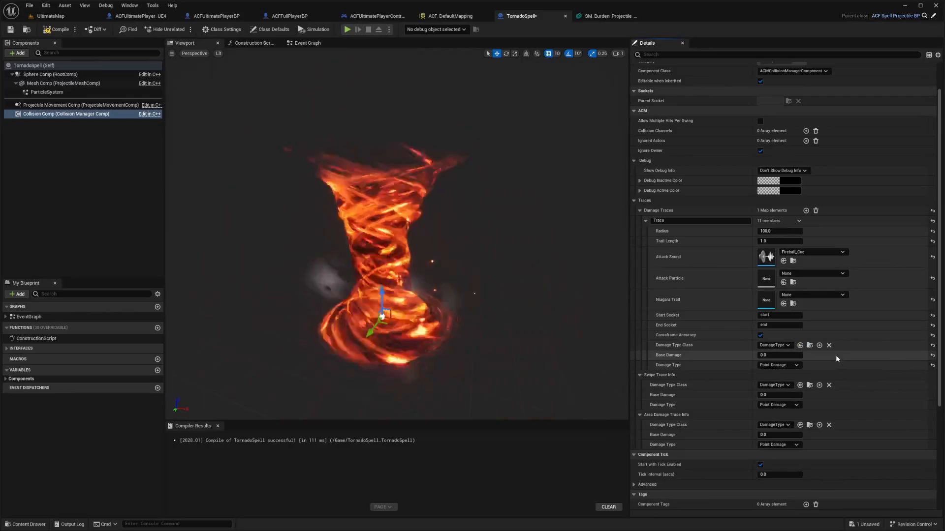
pyautogui.click(779, 280)
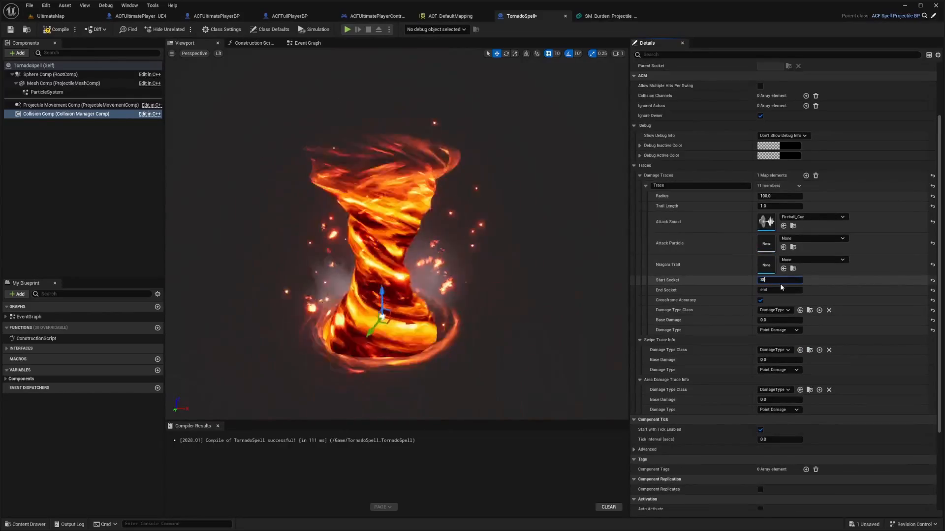
pyautogui.click(780, 290)
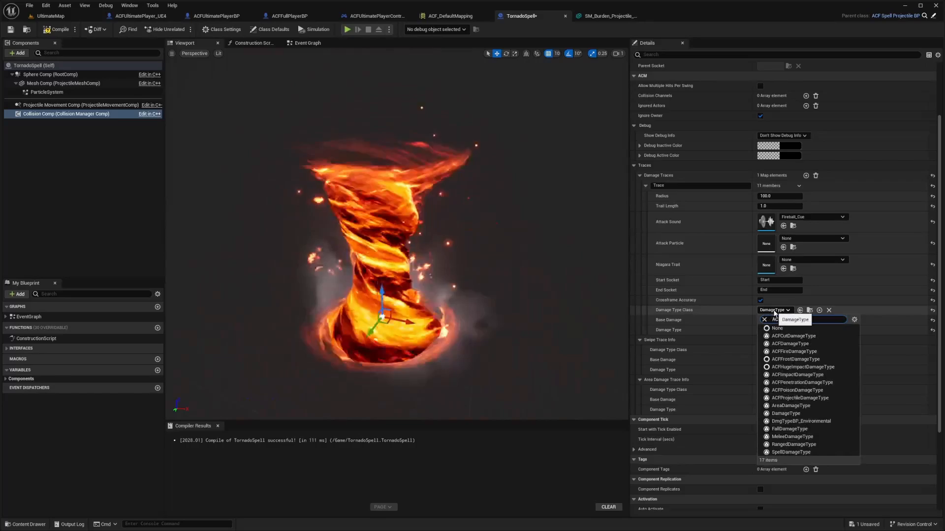
pyautogui.click(794, 351)
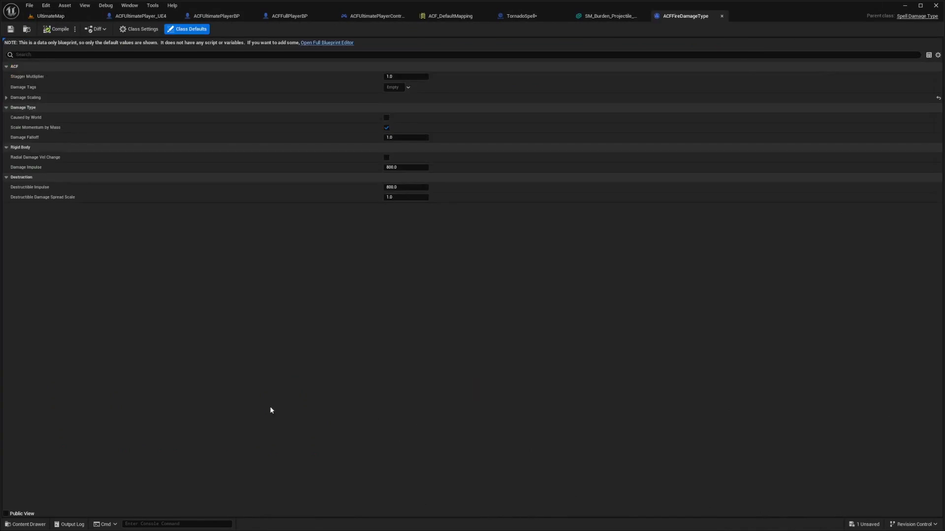
# - Open ACFFireDamageType's full editor to check SpellDamage 1.0 and Defense 0.4 scaling
pyautogui.click(327, 42)
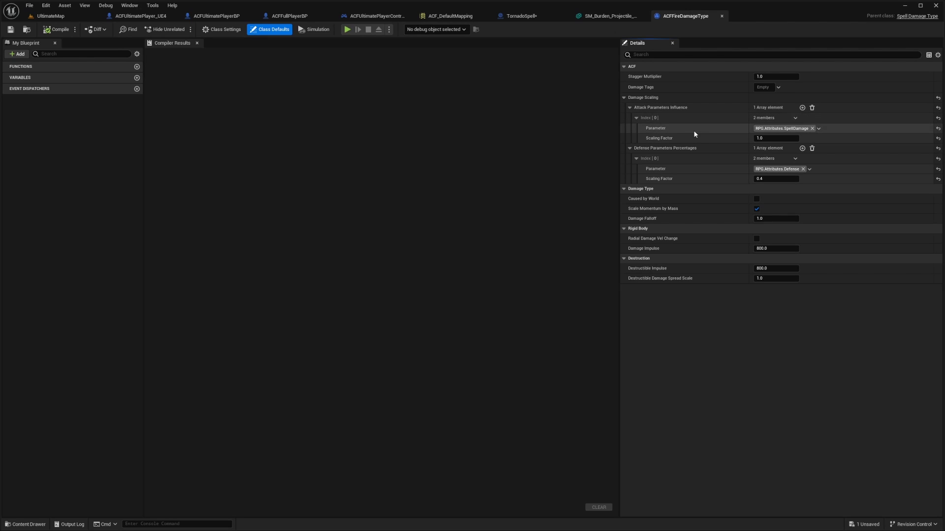
pyautogui.moveTo(795, 135)
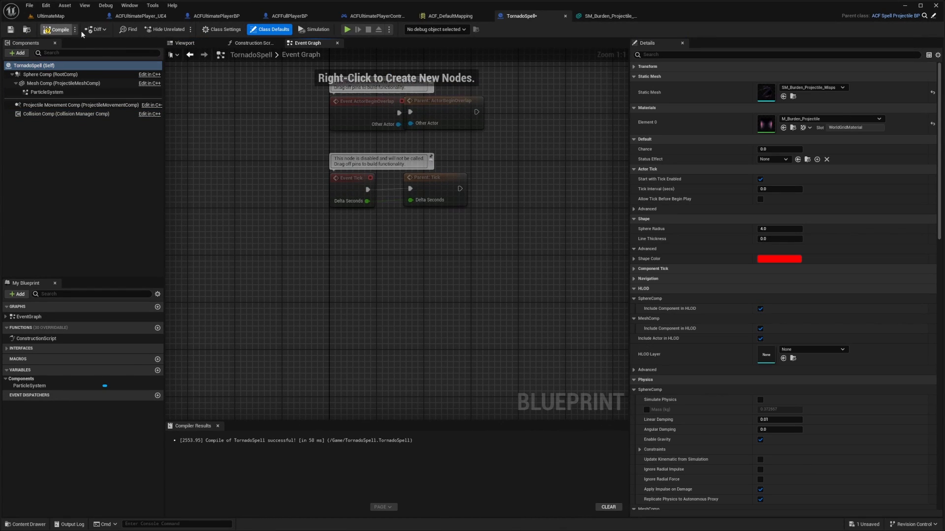
# - Recompile TornadoSpell and add the collision component's On Actor Damaged event to the graph
pyautogui.click(184, 43)
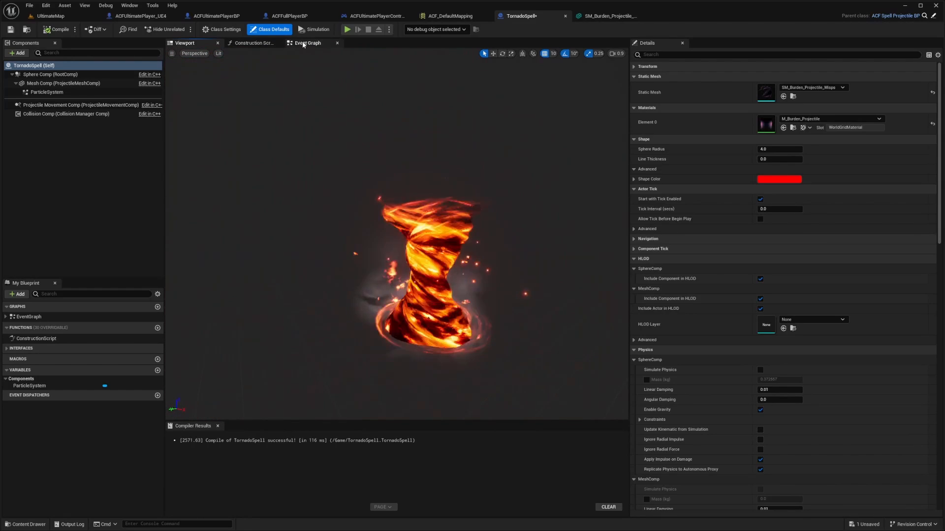
pyautogui.click(307, 43)
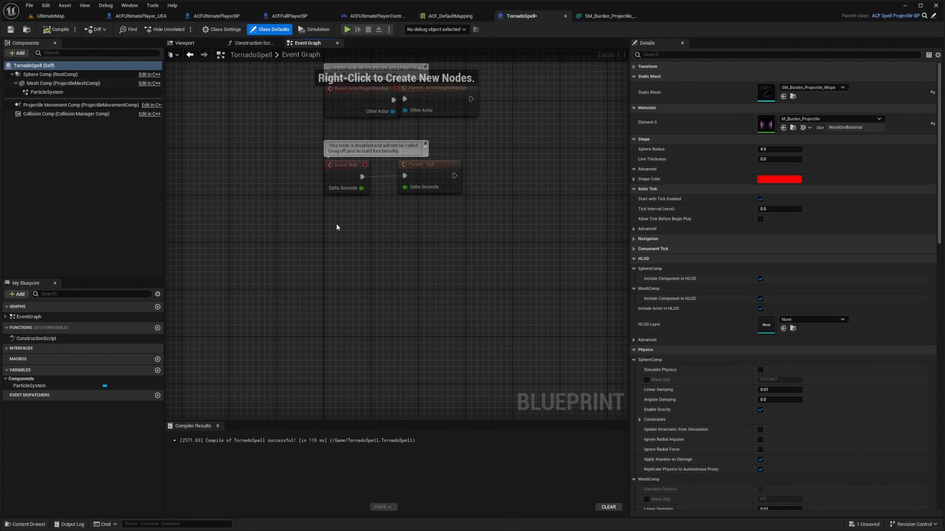
pyautogui.click(66, 114)
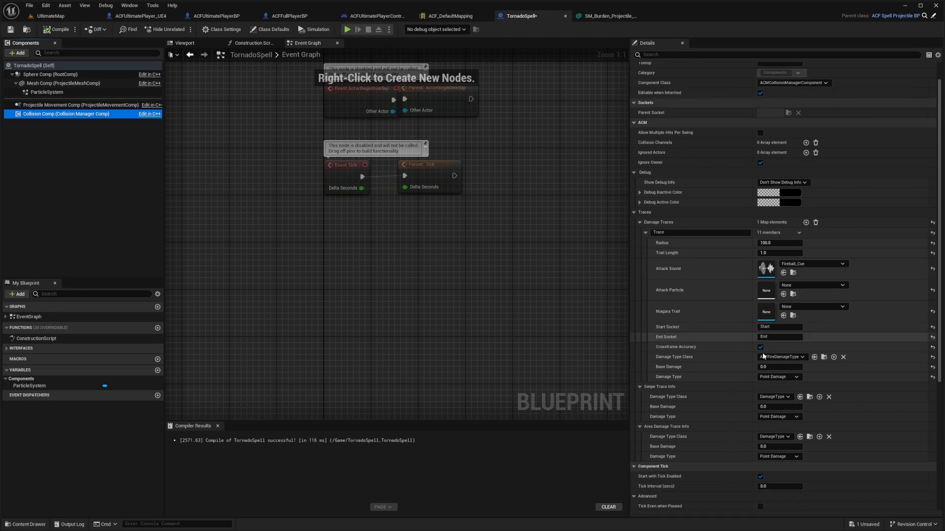
pyautogui.scroll(-3)
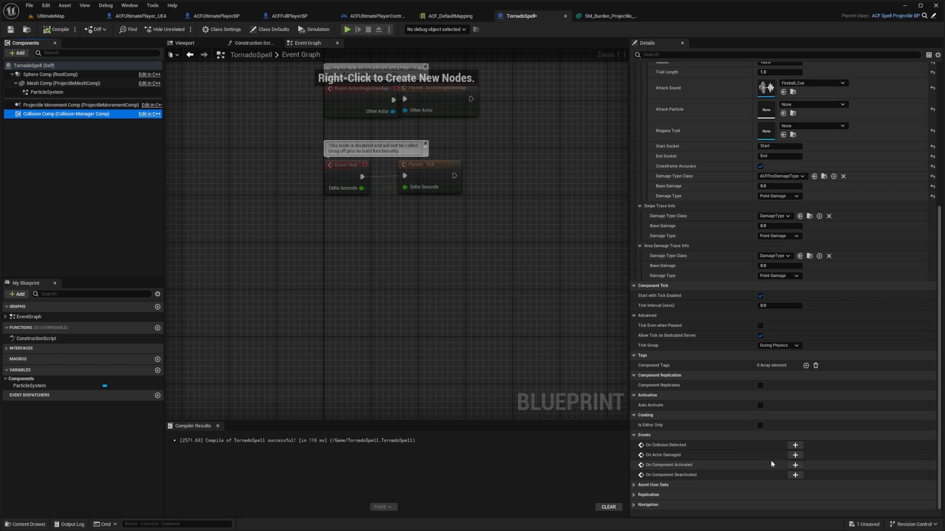
pyautogui.click(795, 455)
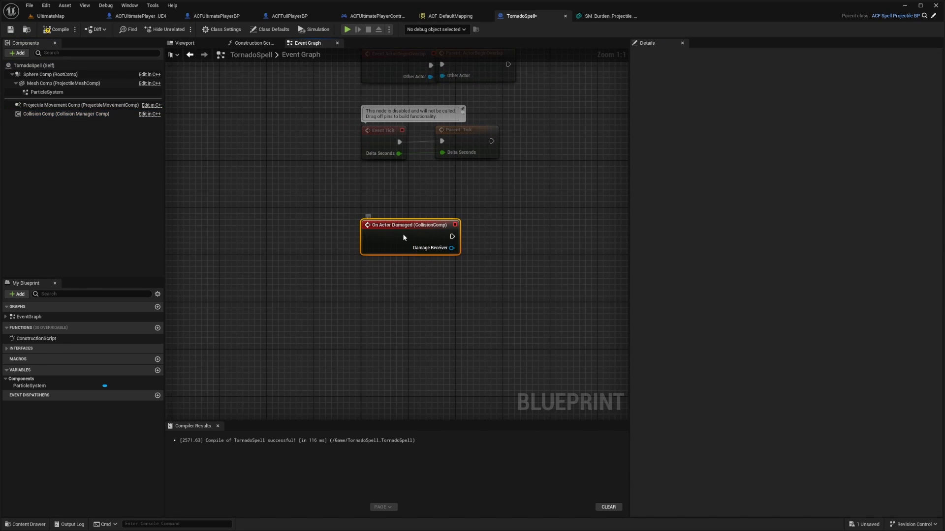
pyautogui.moveTo(451, 236)
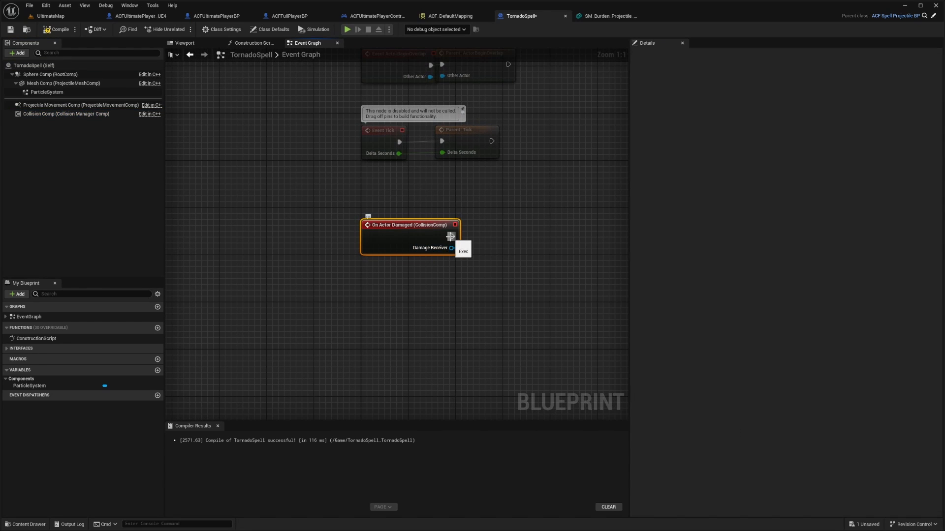
# - Wire On Actor Damaged into a Try Apply Status node with Damage Receiver as Target Actor
pyautogui.moveTo(450, 237); pyautogui.dragTo(486, 241)
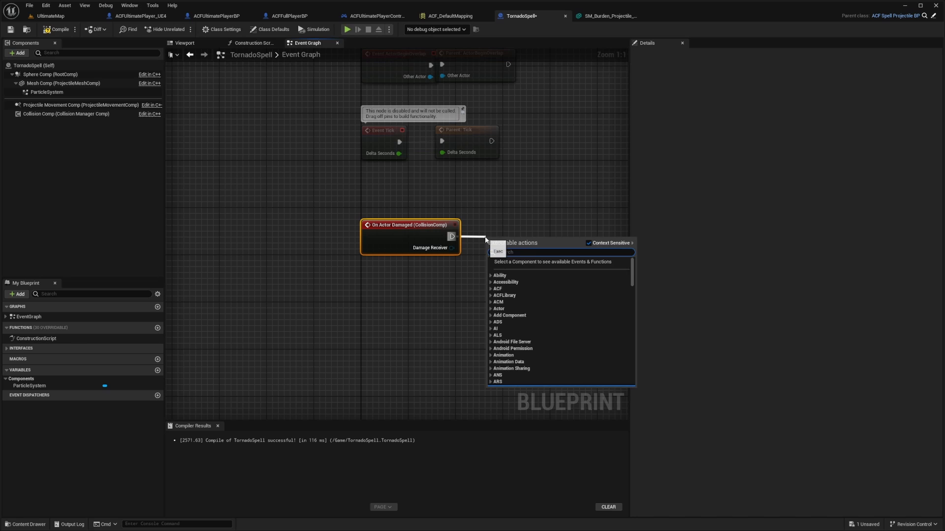
pyautogui.click(511, 246)
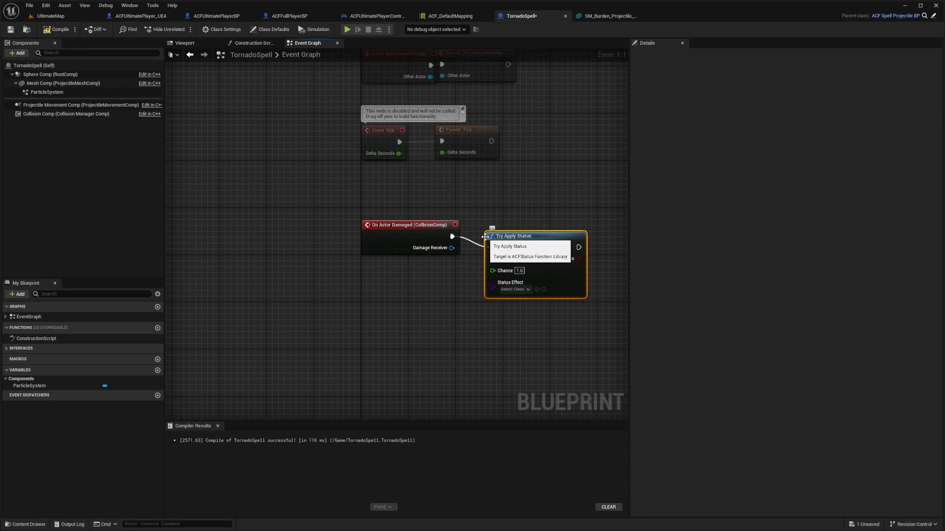
pyautogui.moveTo(451, 248); pyautogui.dragTo(493, 258)
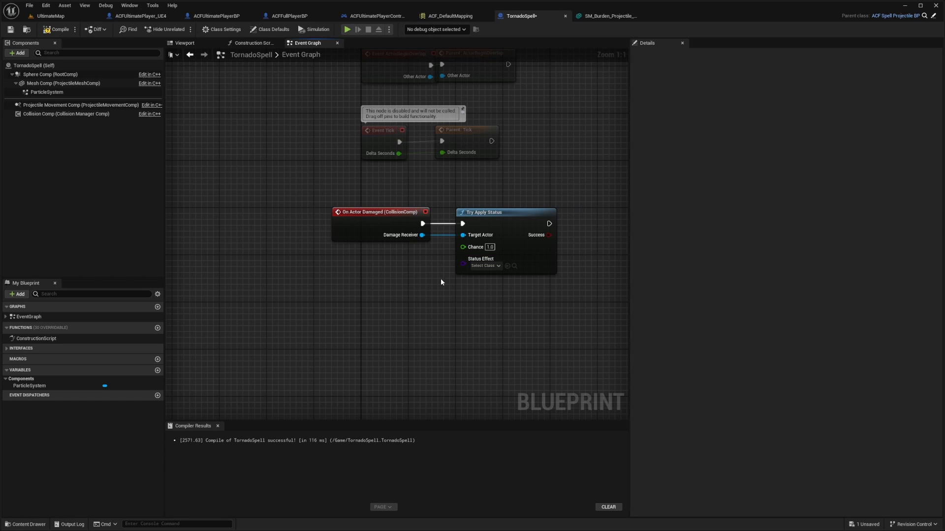
pyautogui.moveTo(484, 265)
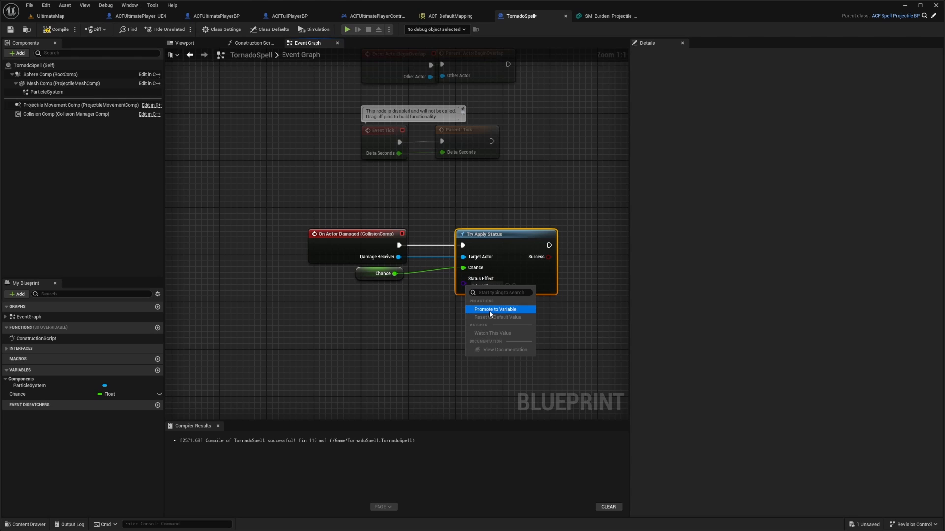
# - Promote Status Effect to a class-reference variable and review its dropdown in the class defaults
pyautogui.click(495, 309)
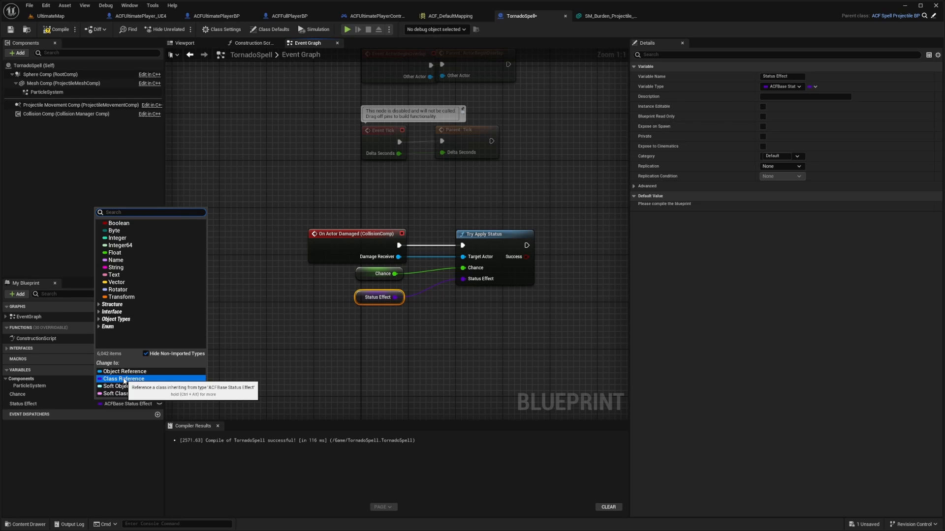
pyautogui.click(273, 29)
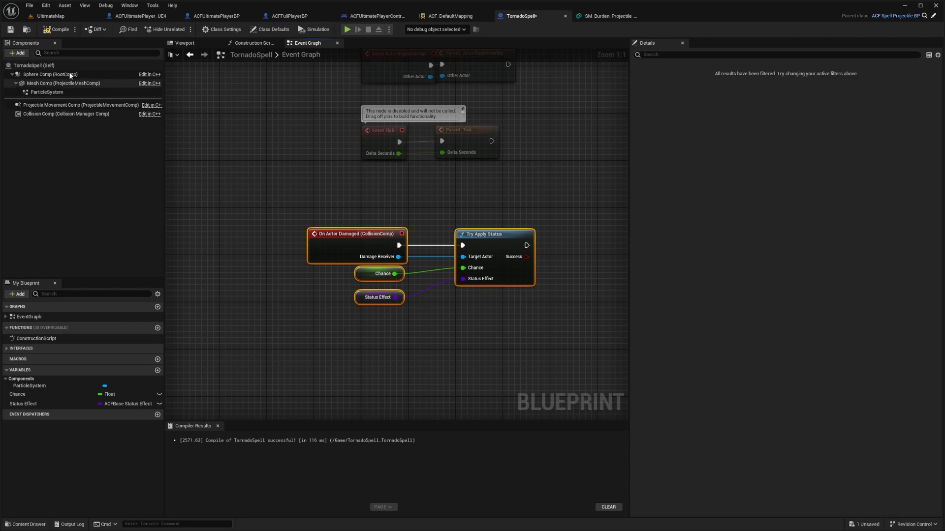
pyautogui.click(272, 28)
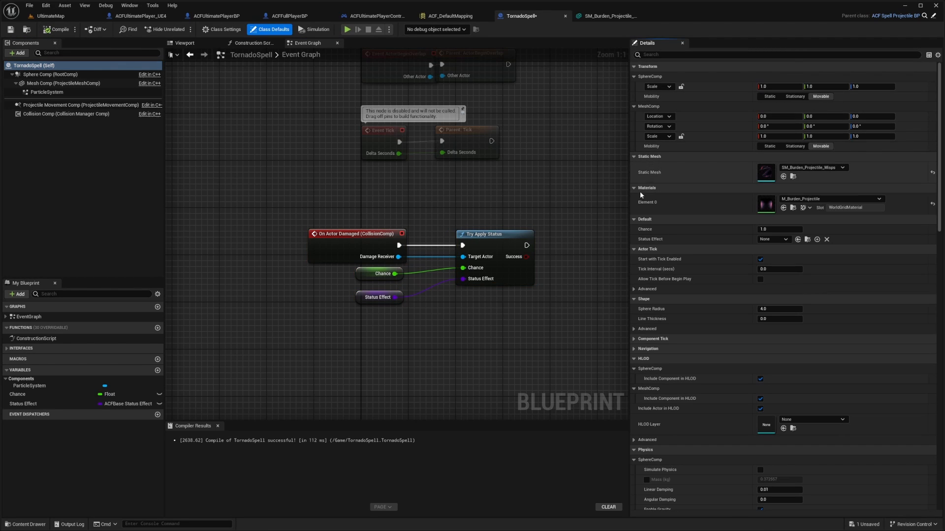
pyautogui.moveTo(650, 224)
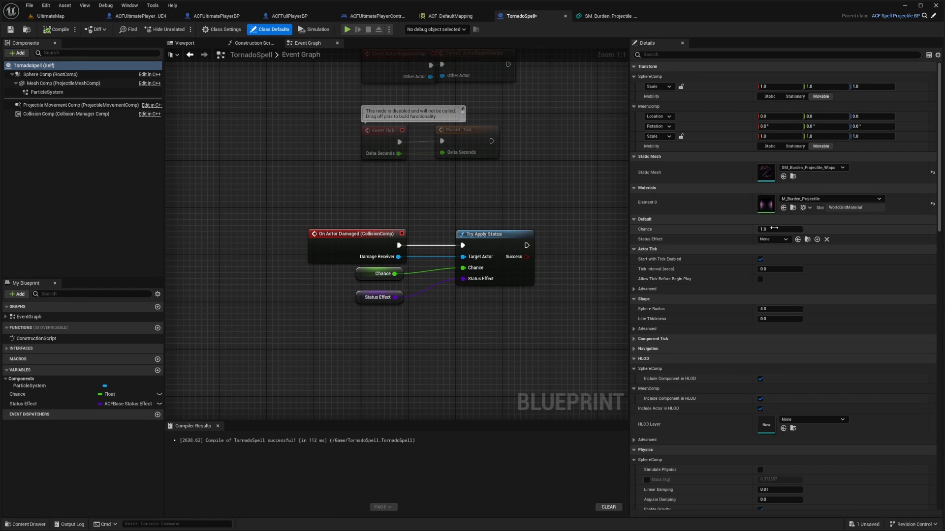
pyautogui.click(773, 239)
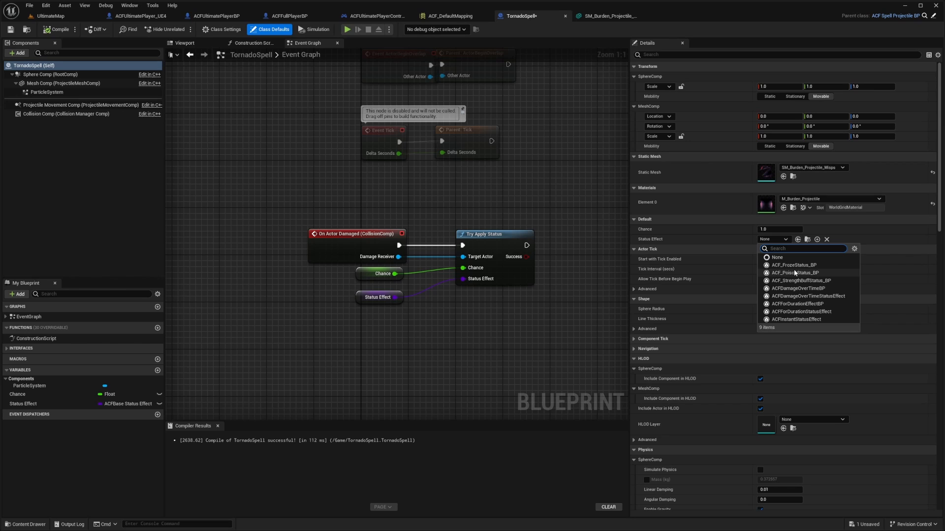
pyautogui.click(778, 257)
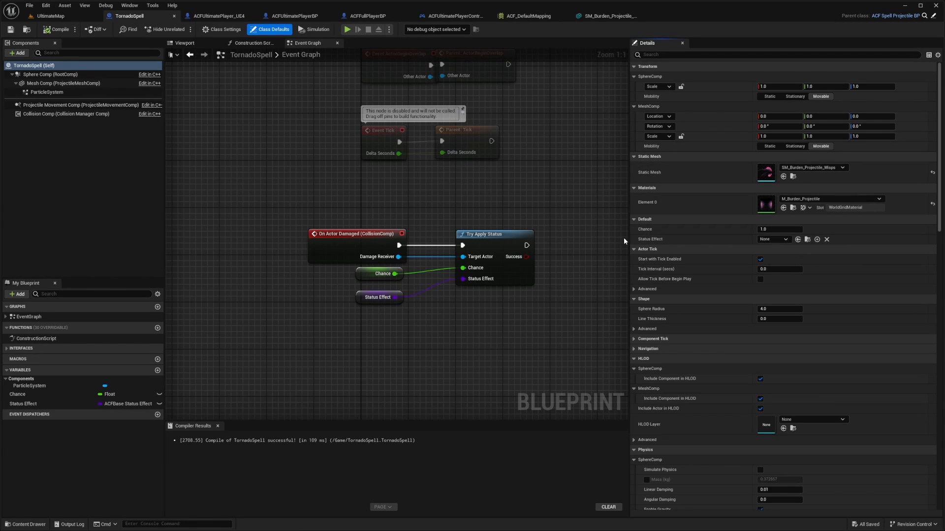
# - Create a new Blueprint class in Content with ACFDamageOverTime as its parent
pyautogui.click(50, 16)
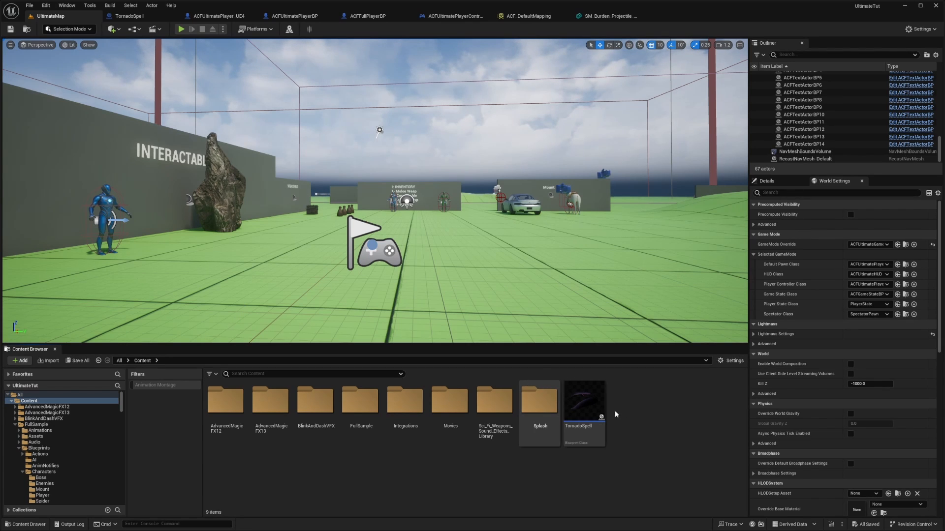
pyautogui.click(20, 361)
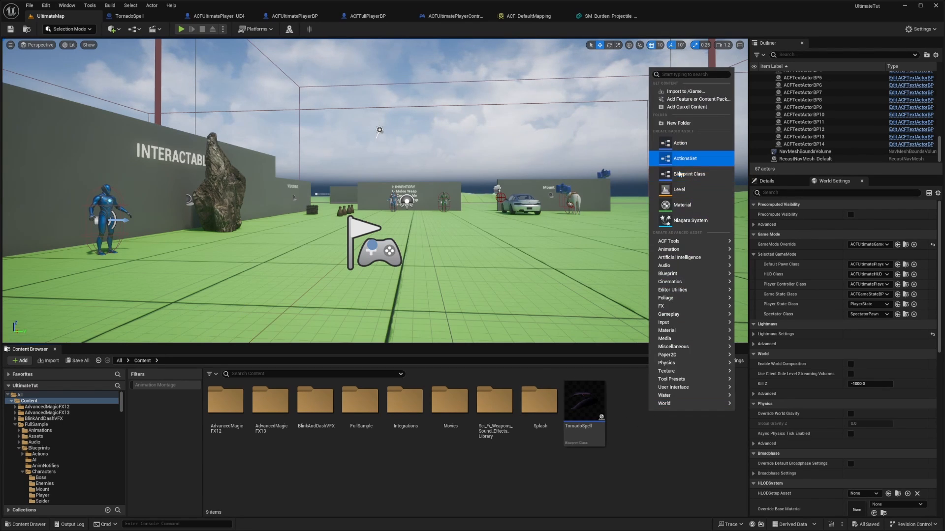
pyautogui.click(689, 173)
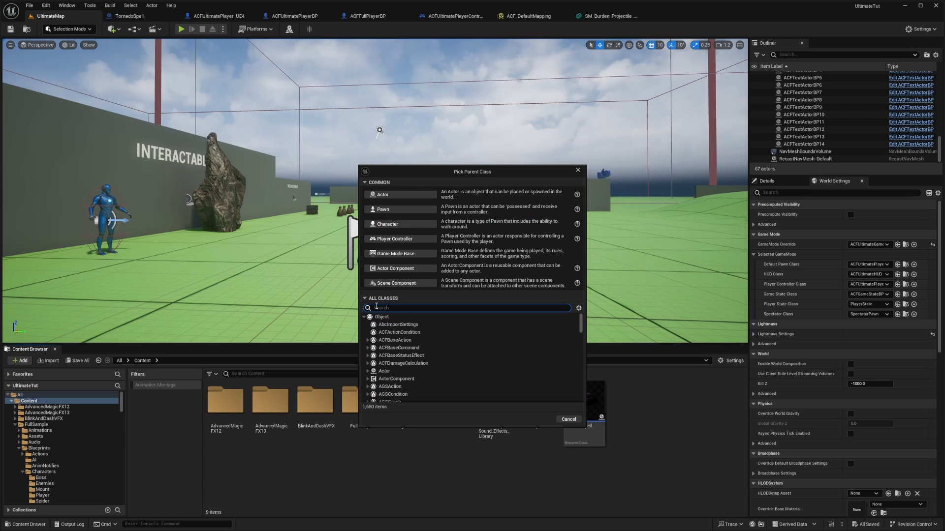
pyautogui.write('ACFDa')
pyautogui.write('BurningStatus_')
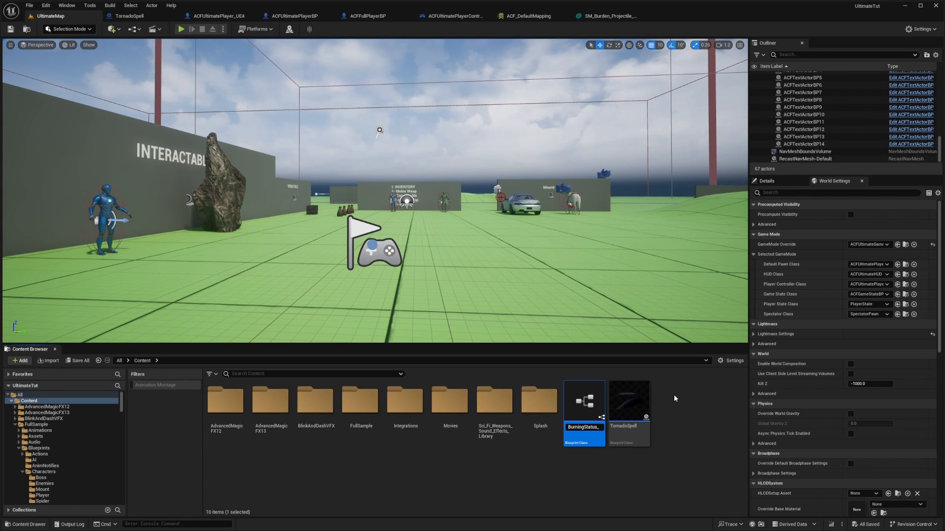
# - Set the burning status to ACFFireDamageType with tag RPG.StatusEffect.Burned and compile
pyautogui.doubleClick(582, 401)
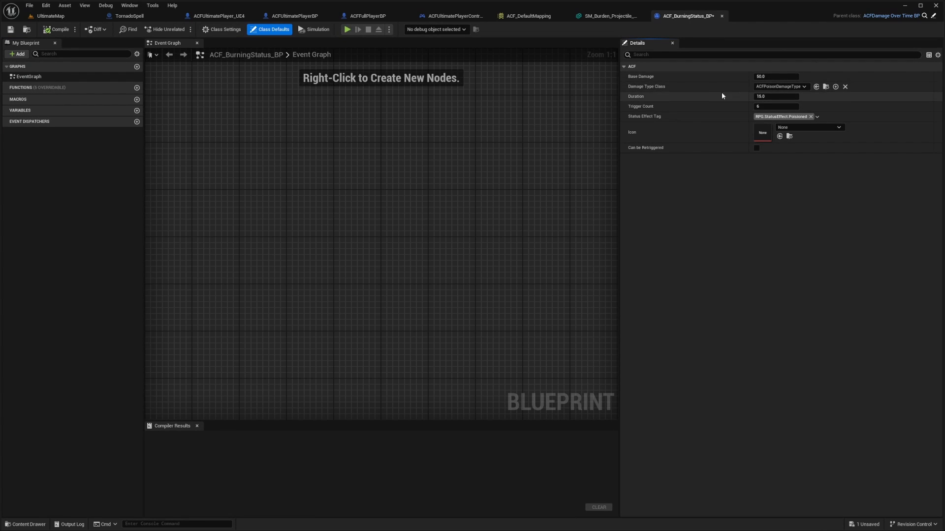
pyautogui.moveTo(695, 88)
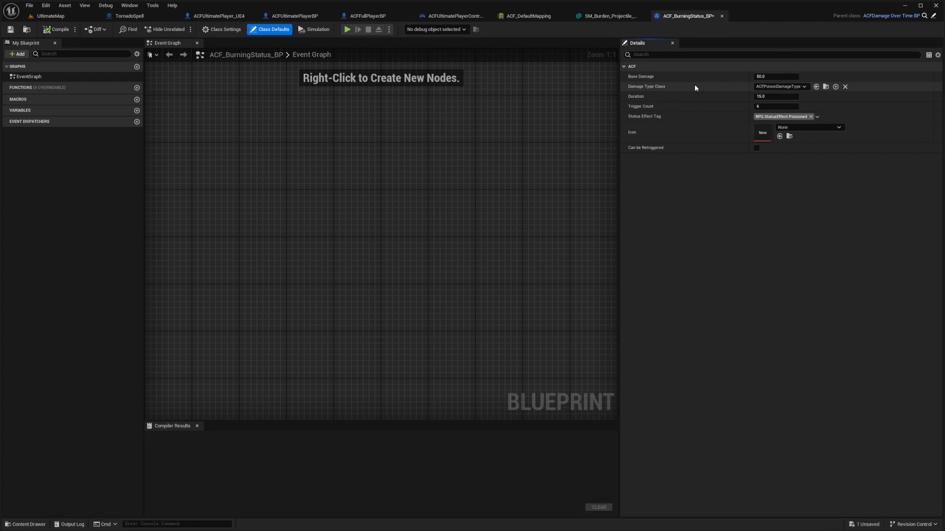
pyautogui.click(780, 87)
pyautogui.write('acf')
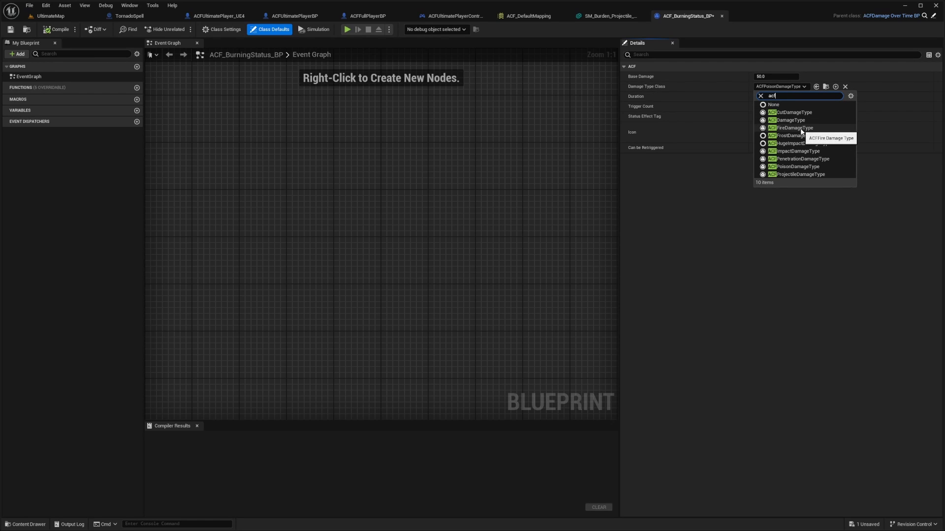
pyautogui.click(792, 128)
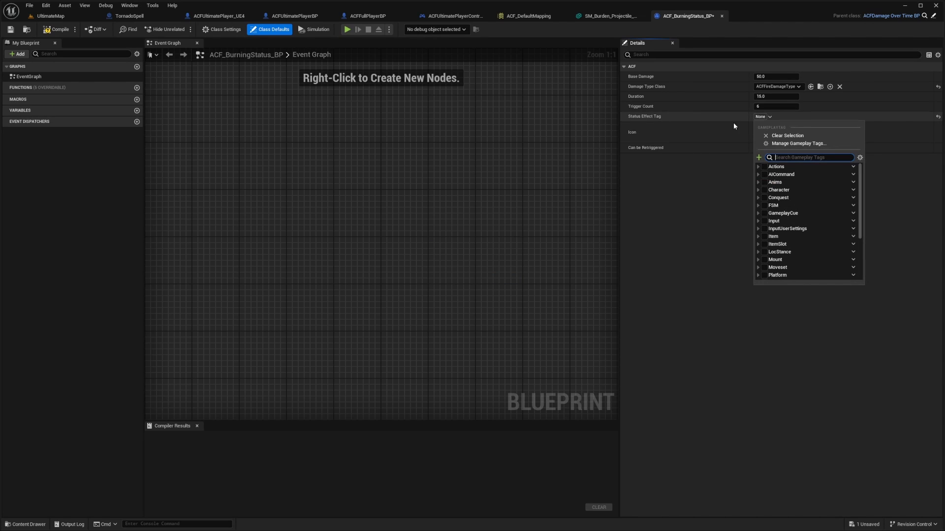
pyautogui.write('Rp')
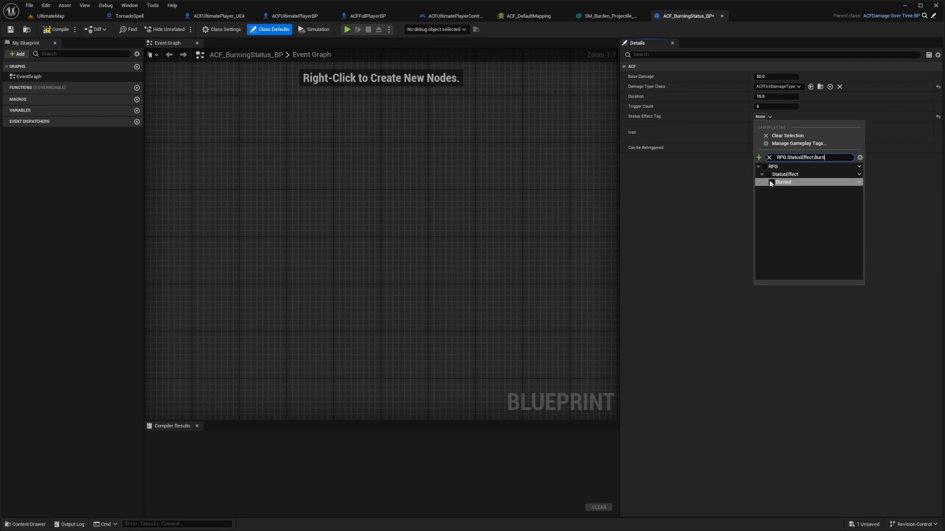
pyautogui.click(783, 182)
pyautogui.write('10')
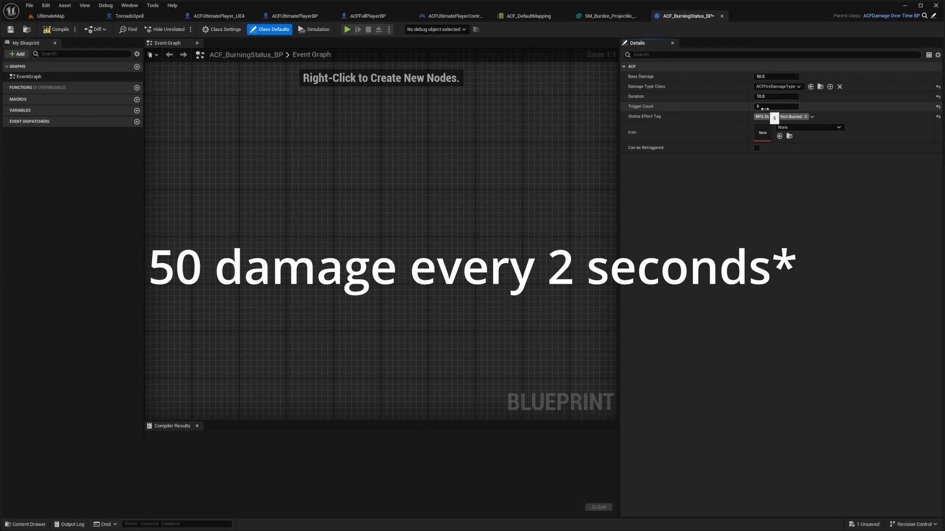
pyautogui.click(58, 29)
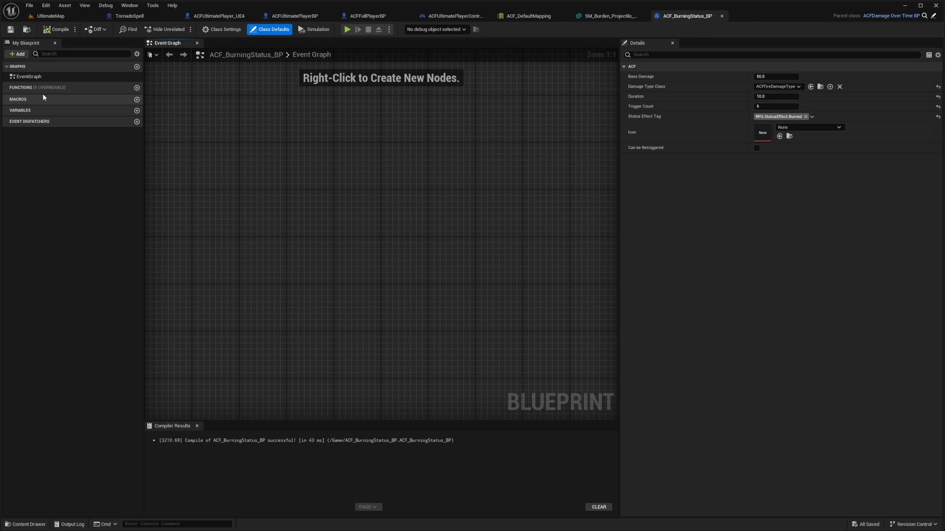
# - Override On Status Effect Starts, Ends and On Trigger, starting an Is Valid check after the trigger's parent call
pyautogui.click(114, 87)
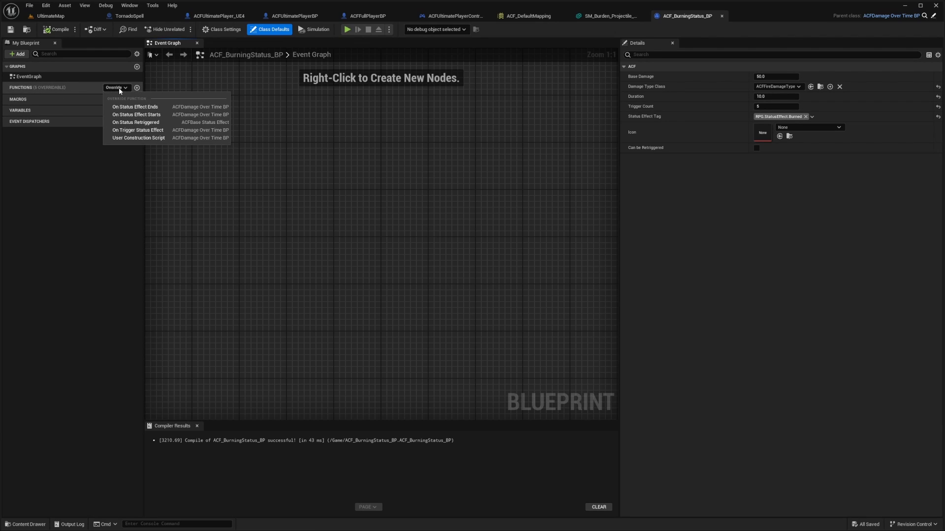
pyautogui.moveTo(136, 114)
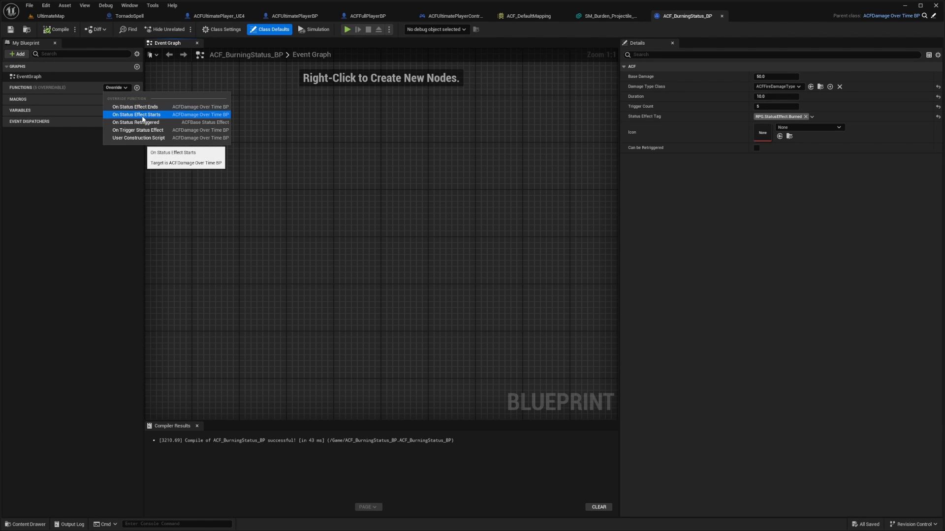
pyautogui.click(136, 115)
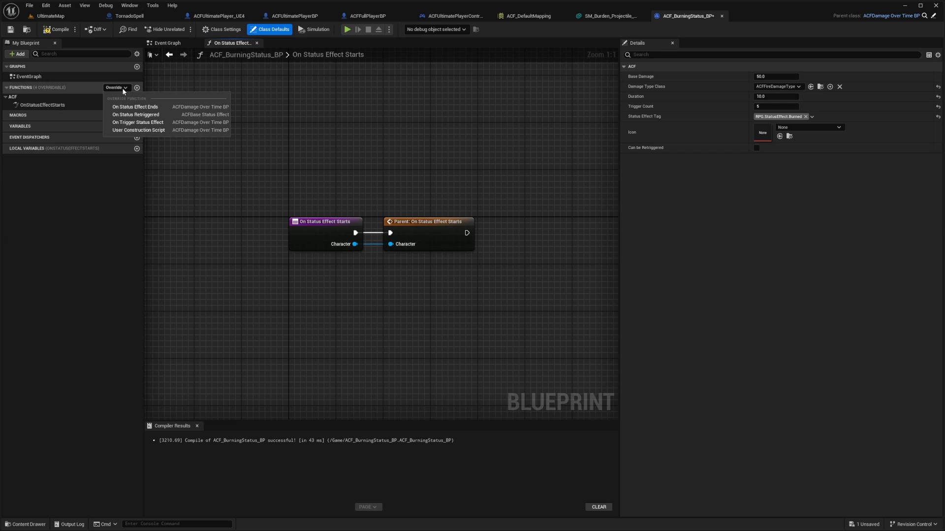
pyautogui.click(135, 106)
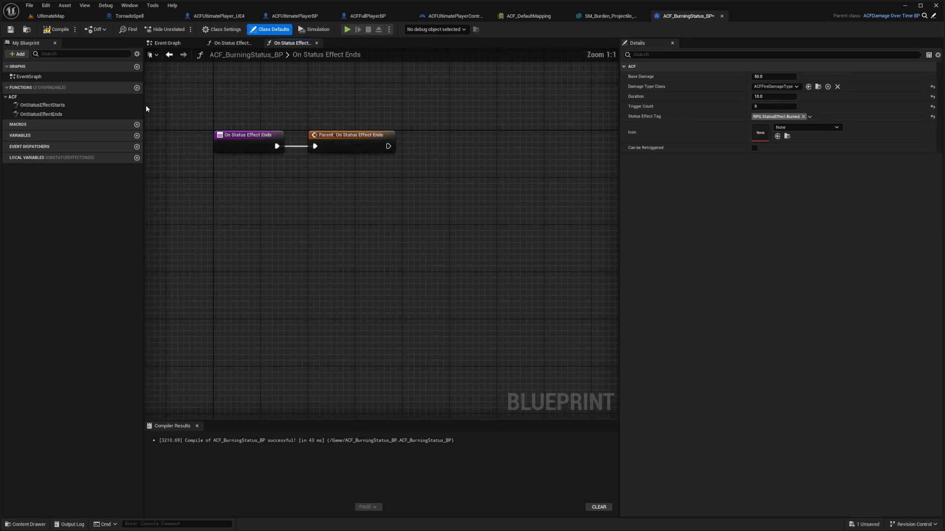
pyautogui.click(115, 88)
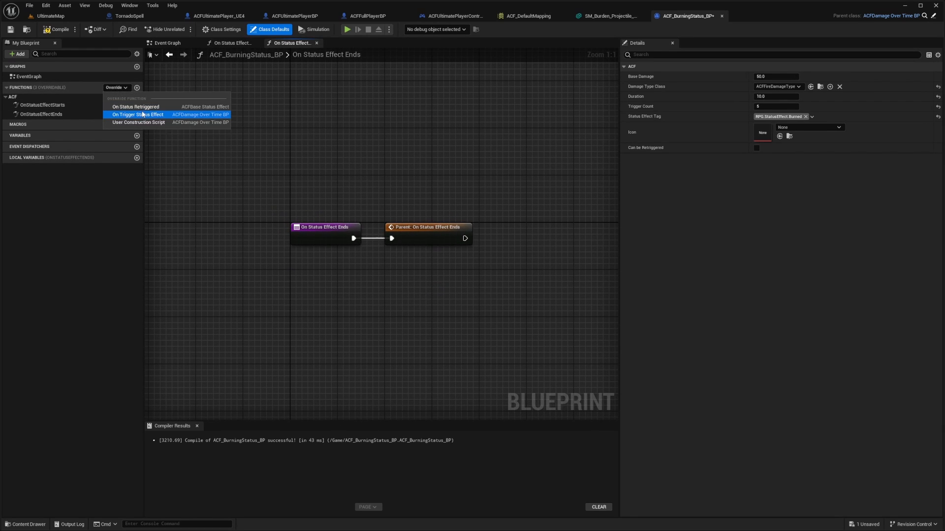
pyautogui.moveTo(137, 114)
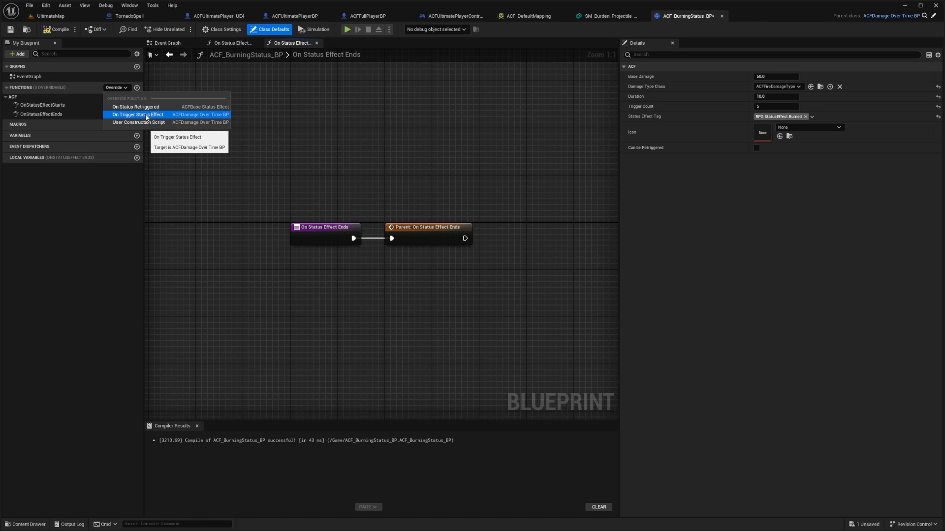
pyautogui.click(137, 114)
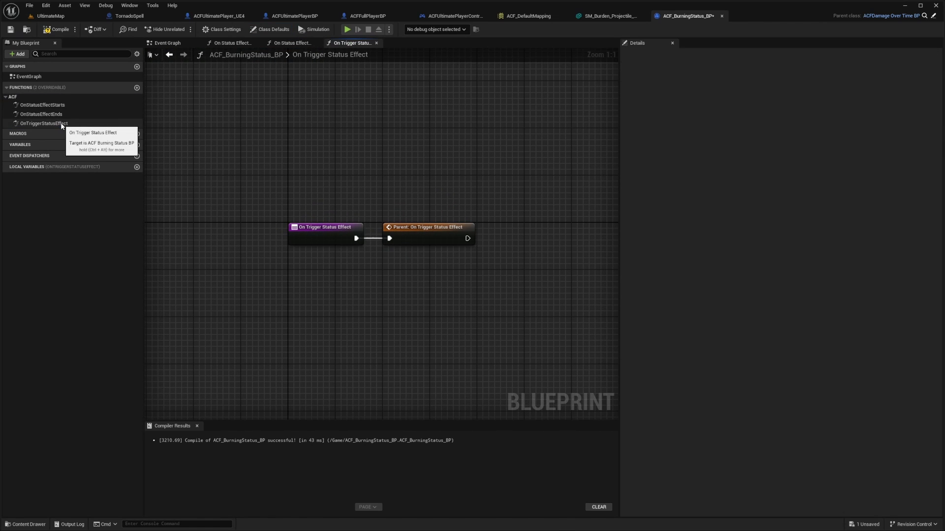
pyautogui.click(43, 123)
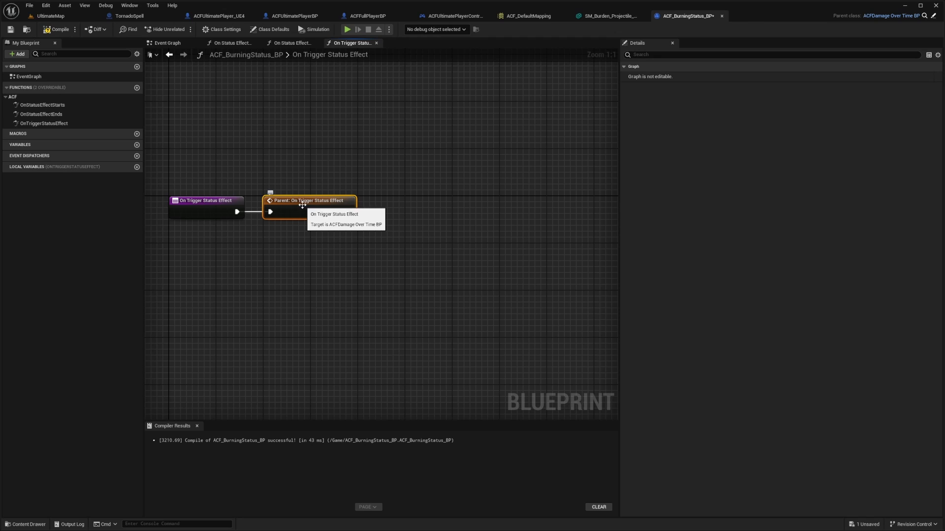
pyautogui.moveTo(356, 212); pyautogui.dragTo(380, 217)
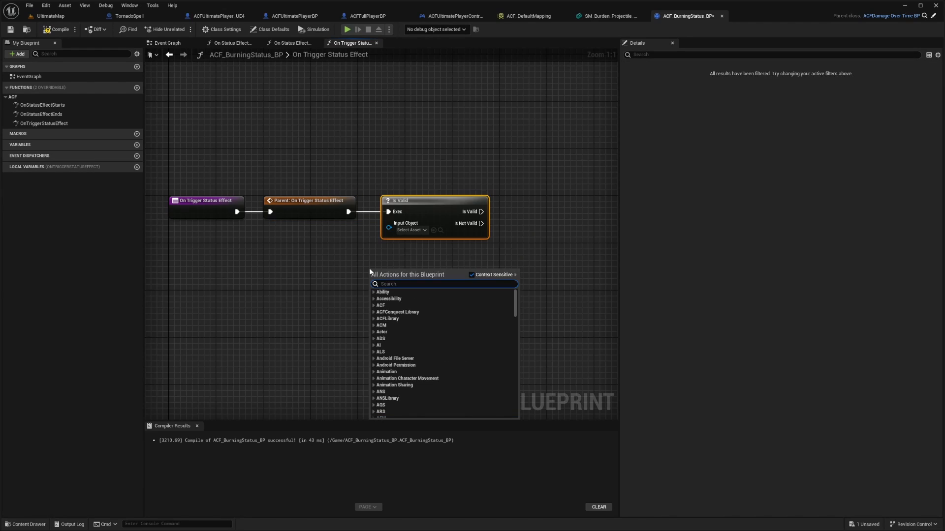
# - Add a Get Component by Class node feeding the Is Valid check
pyautogui.write('get compo')
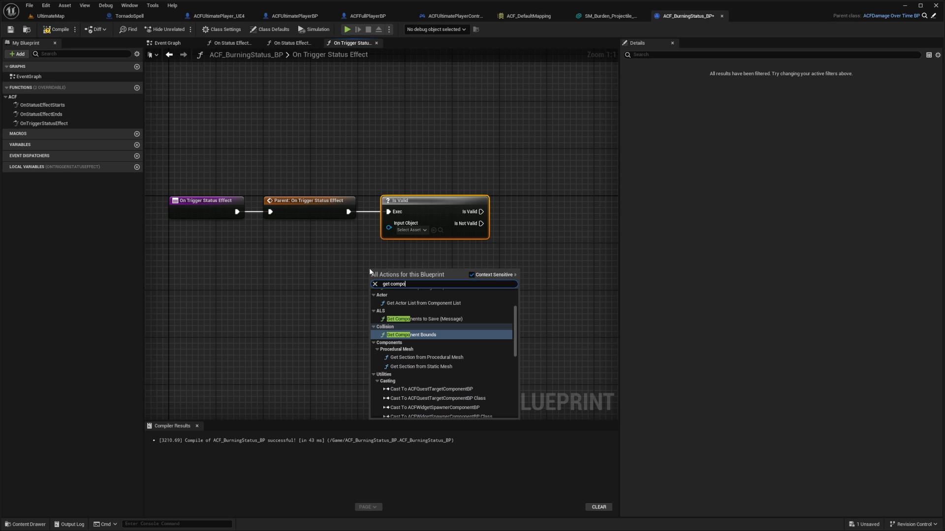
pyautogui.click(374, 283)
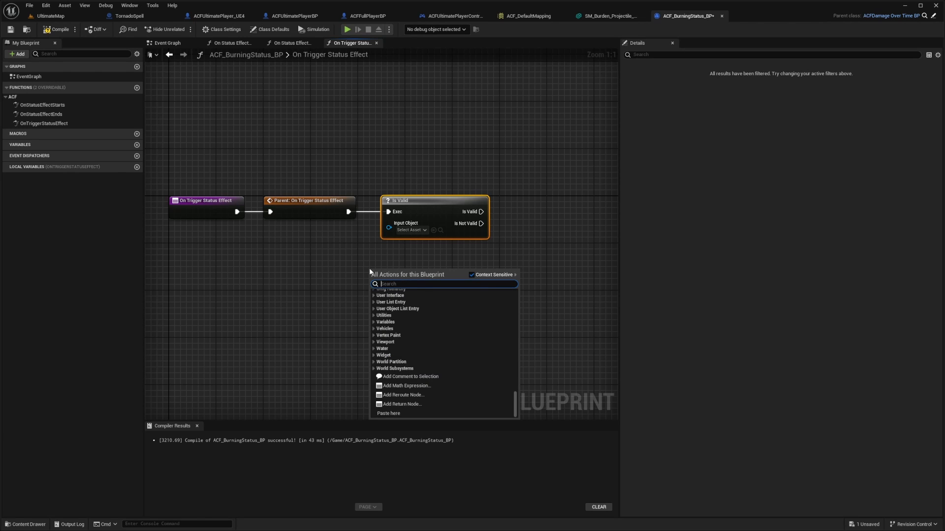
pyautogui.write('get component by class')
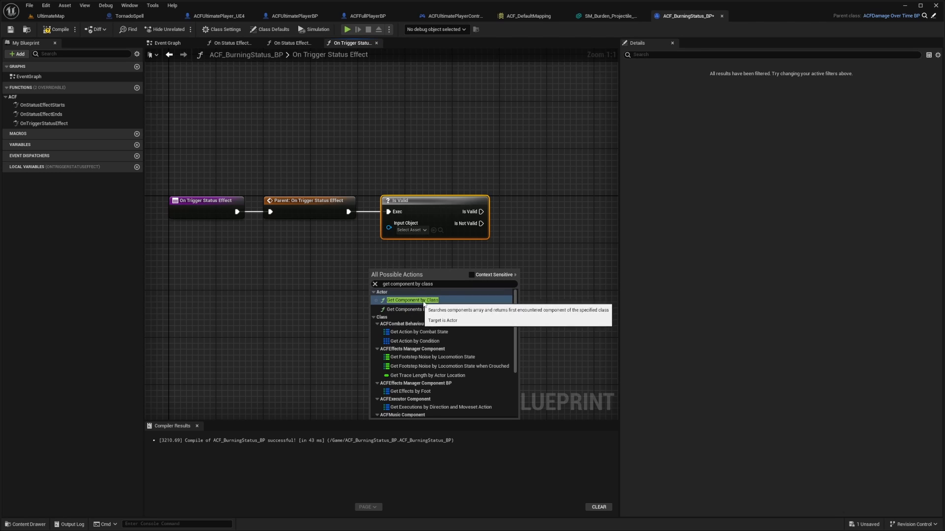
pyautogui.click(411, 300)
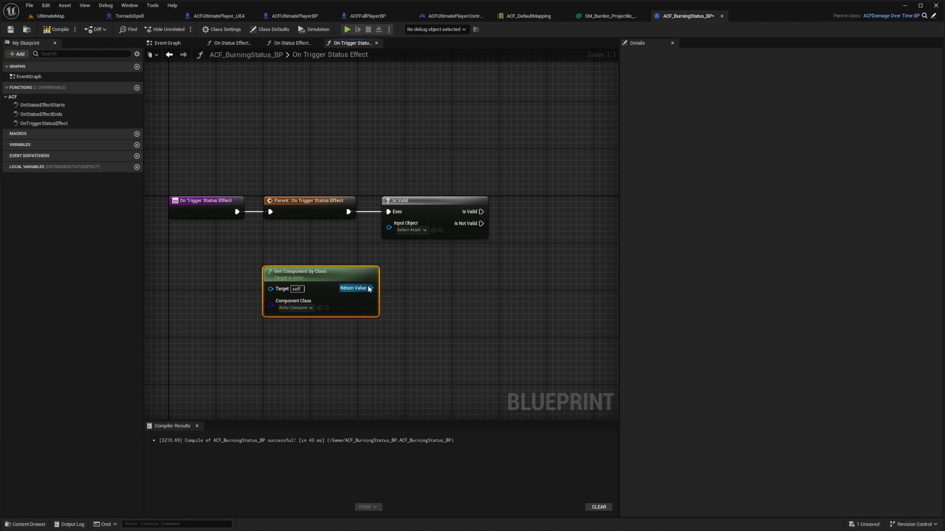
# - Supply Get Character Owner as target and set Component Class to ACFEffectsManagerComponentBP
pyautogui.moveTo(370, 288); pyautogui.dragTo(389, 223)
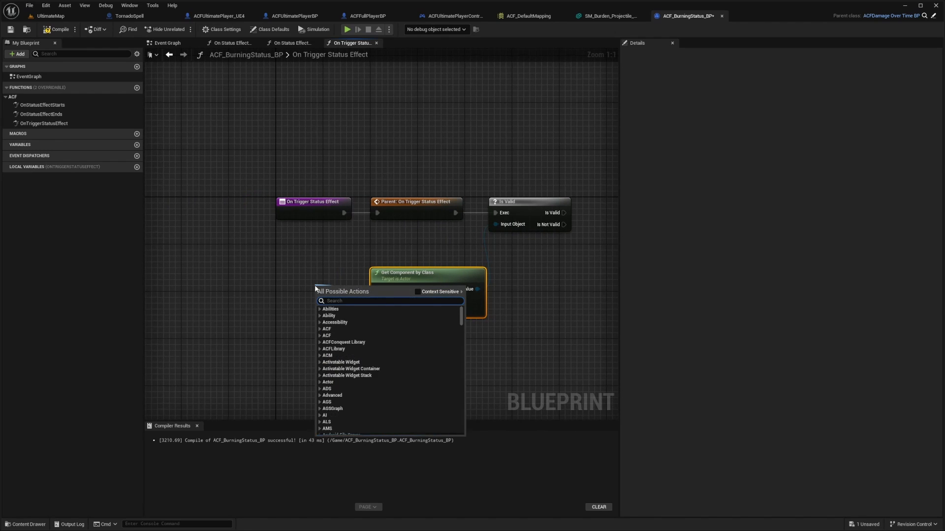
pyautogui.write('get character wo')
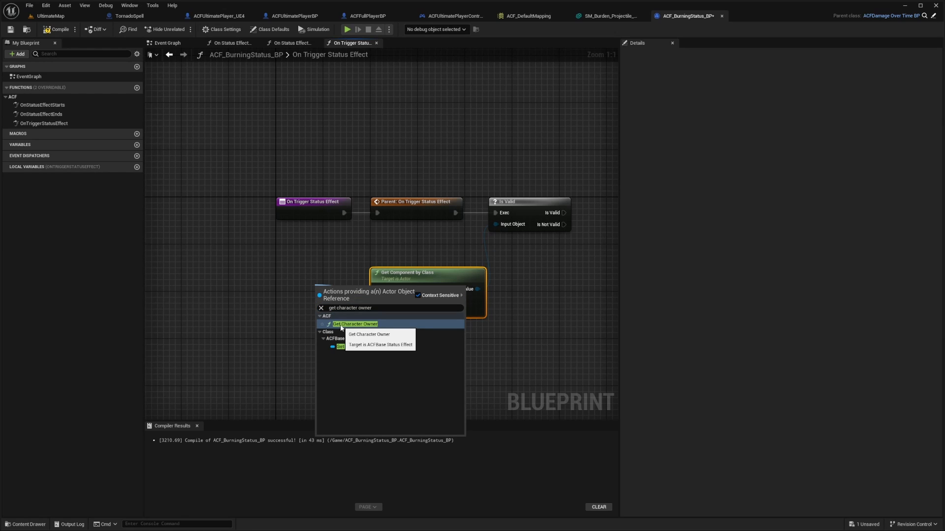
pyautogui.click(355, 324)
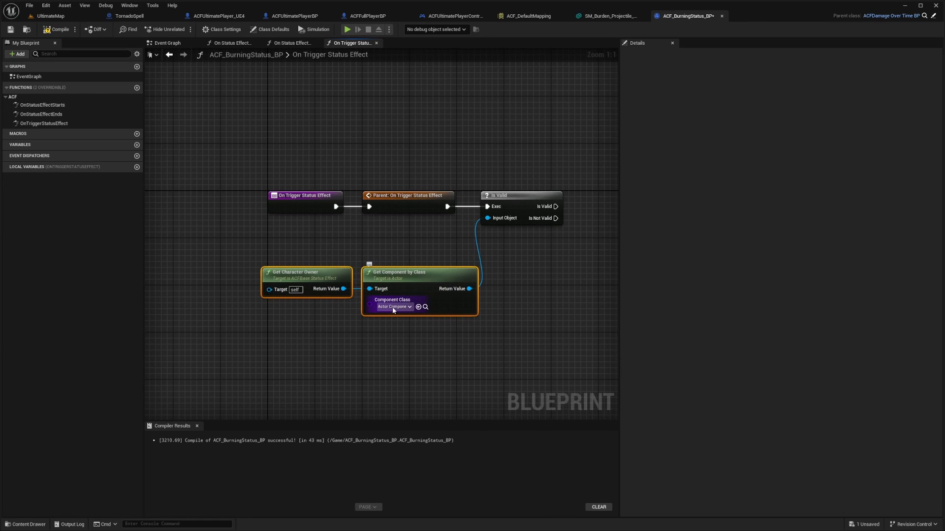
pyautogui.click(393, 307)
pyautogui.write('acfeffects manager')
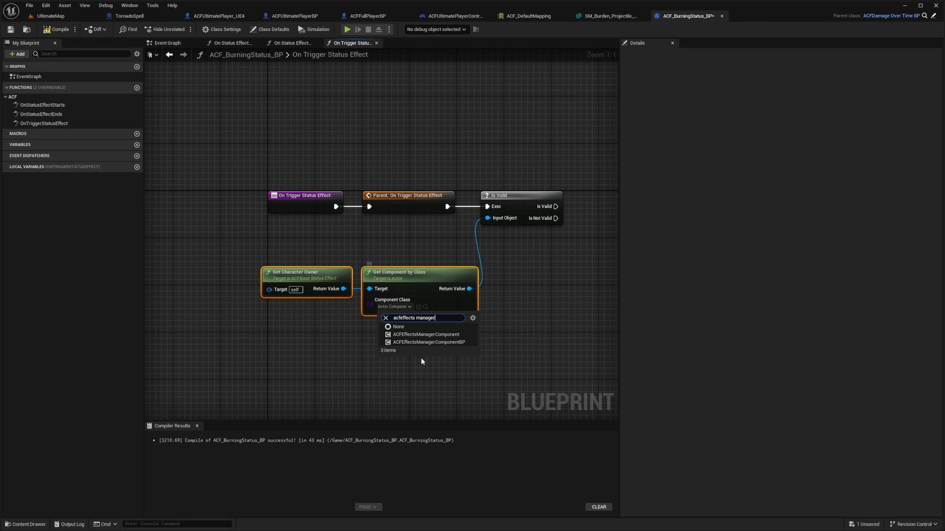
pyautogui.moveTo(429, 343)
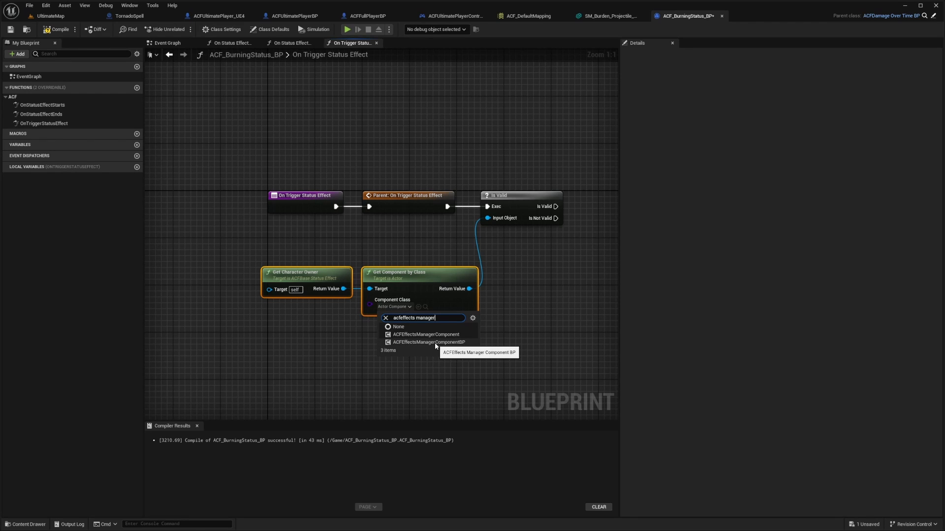
pyautogui.click(425, 335)
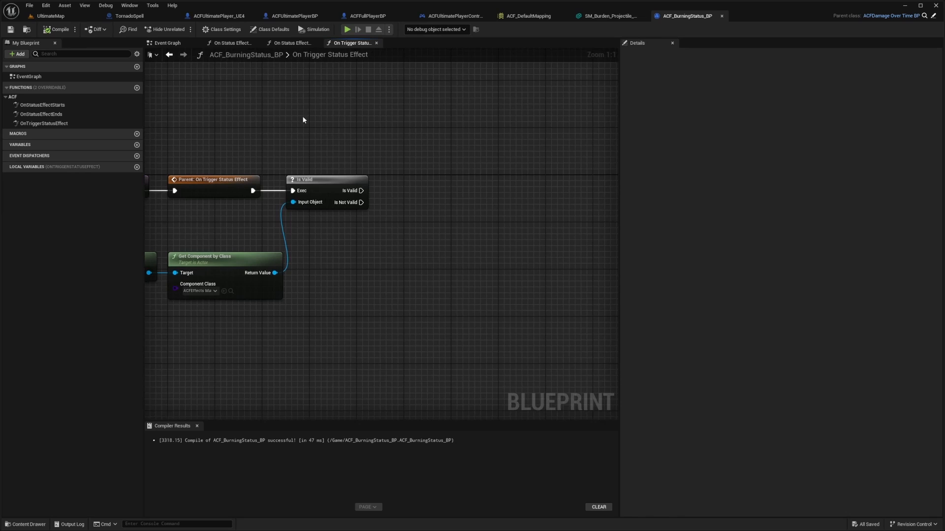
# - On the valid branch call Add Material Overlay For Duration on the effects manager and compile
pyautogui.moveTo(361, 190); pyautogui.dragTo(400, 193)
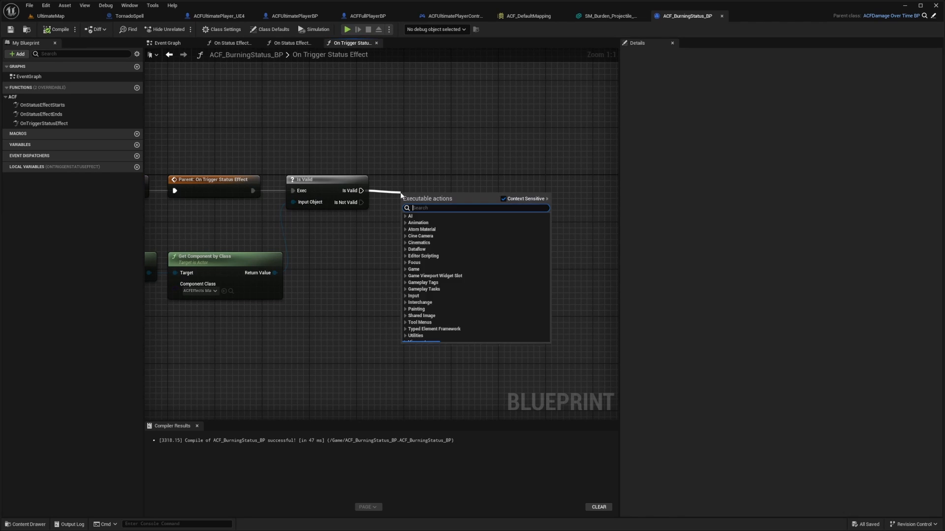
pyautogui.write('add material o')
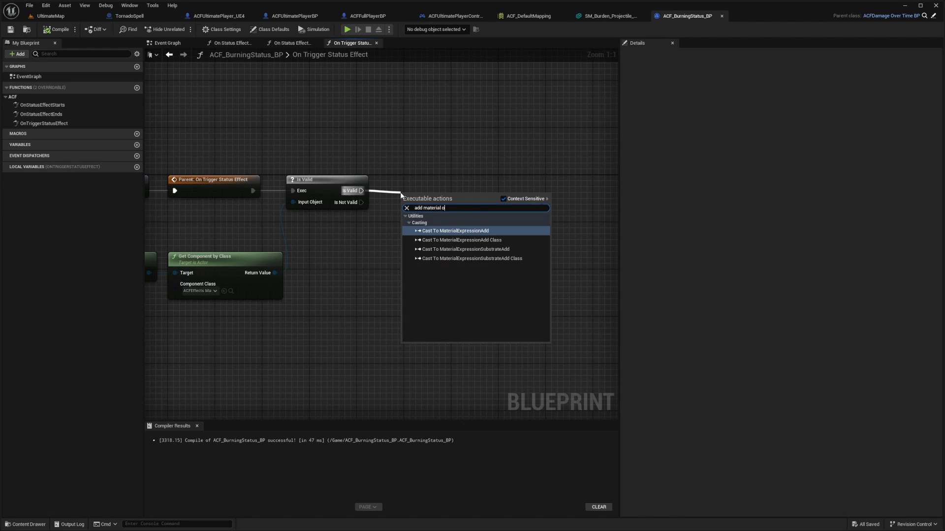
pyautogui.click(456, 231)
pyautogui.write('FireOverlay')
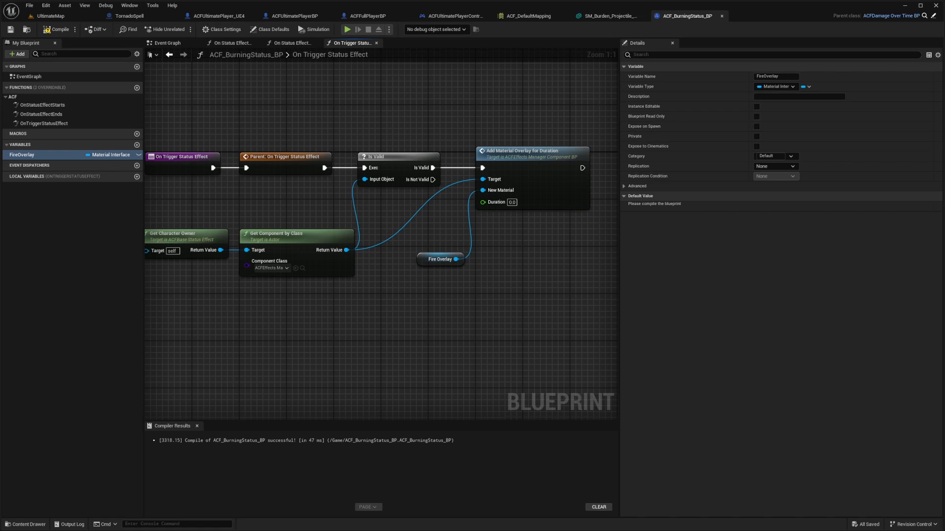
pyautogui.click(440, 258)
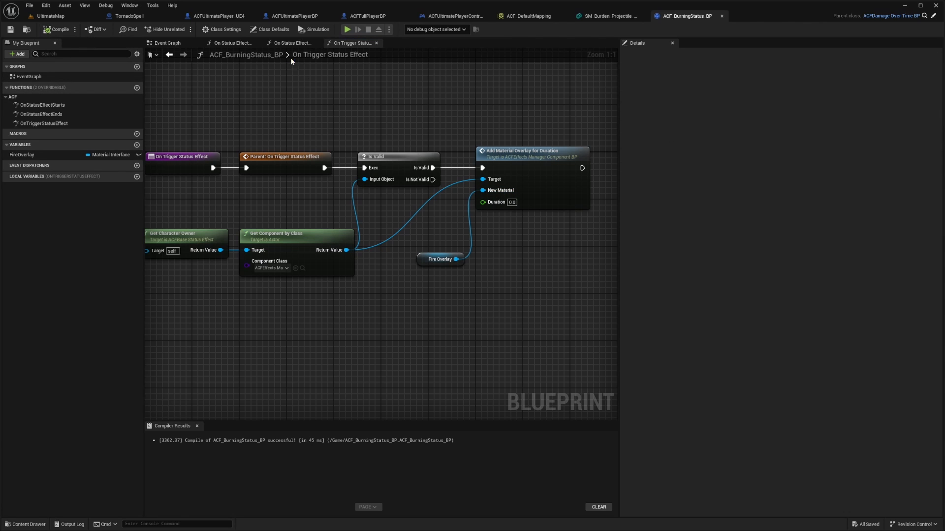
# - In the defaults set Fire Overlay to M_CandleFlame_01_INST and Icon to T_CandleFlame
pyautogui.click(272, 28)
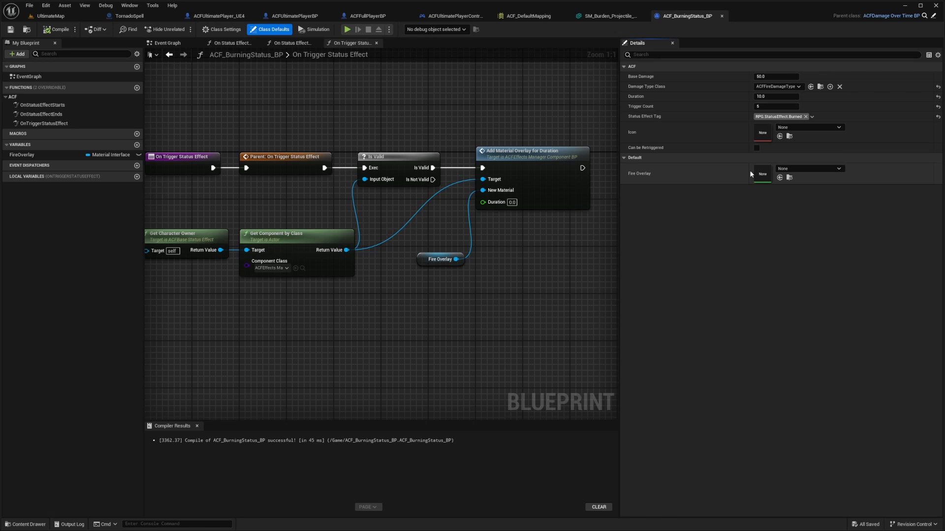
pyautogui.moveTo(635, 179)
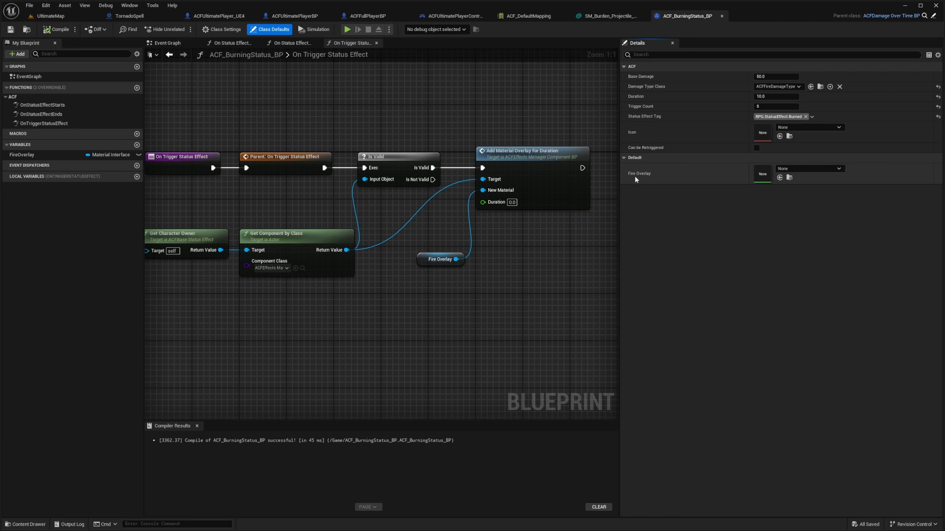
pyautogui.click(836, 168)
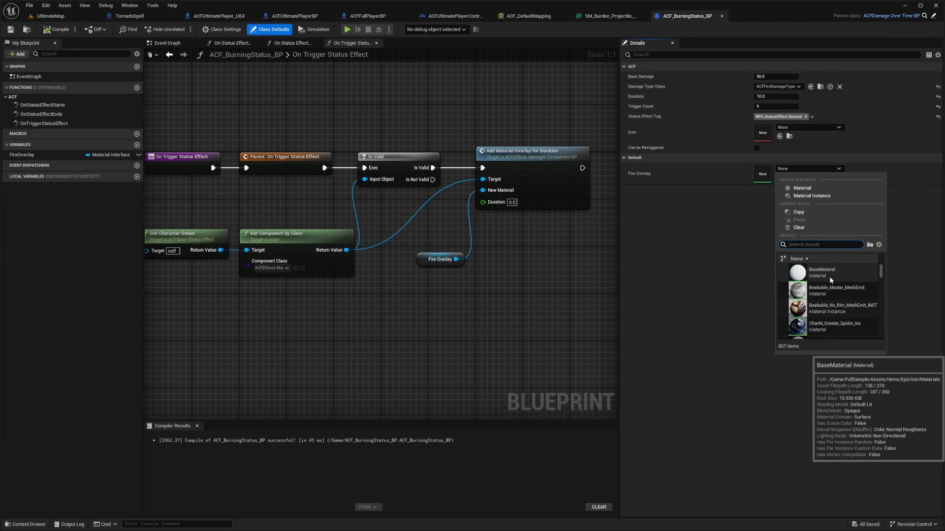
pyautogui.write('outline')
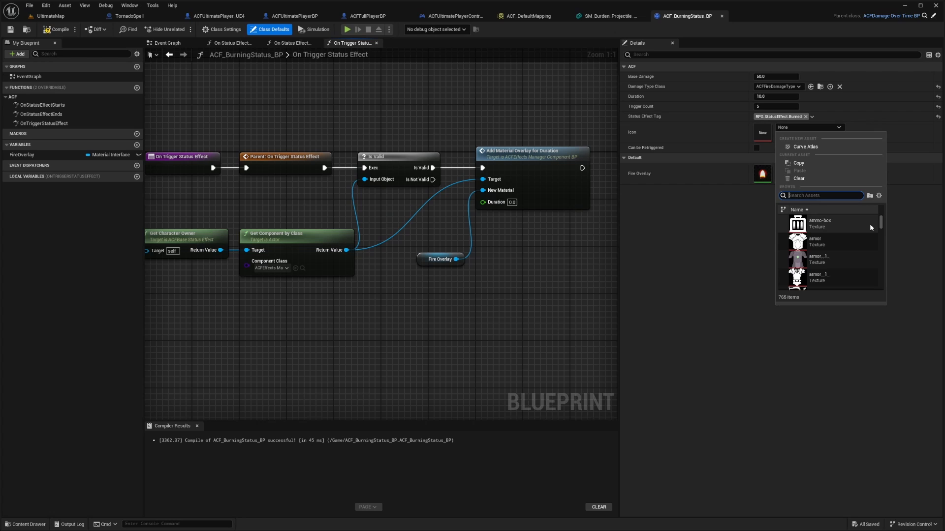
pyautogui.write('fire')
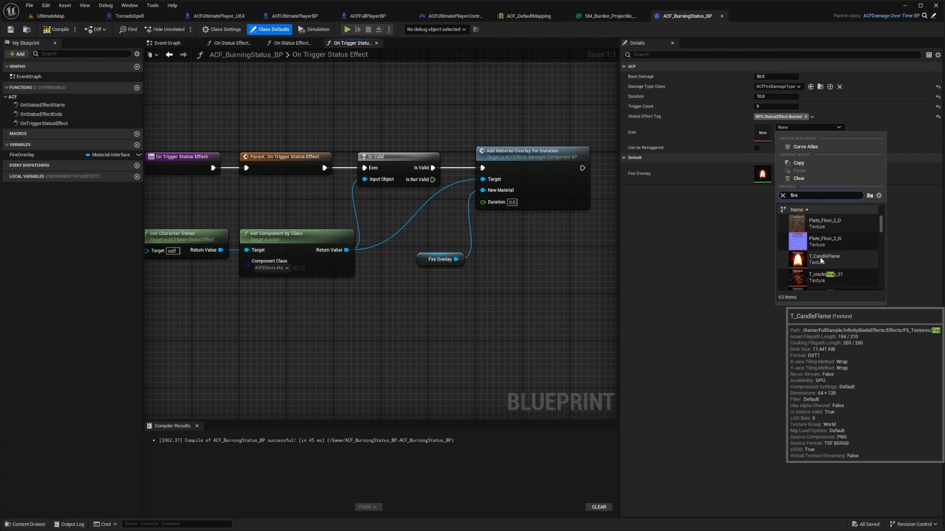
pyautogui.click(824, 257)
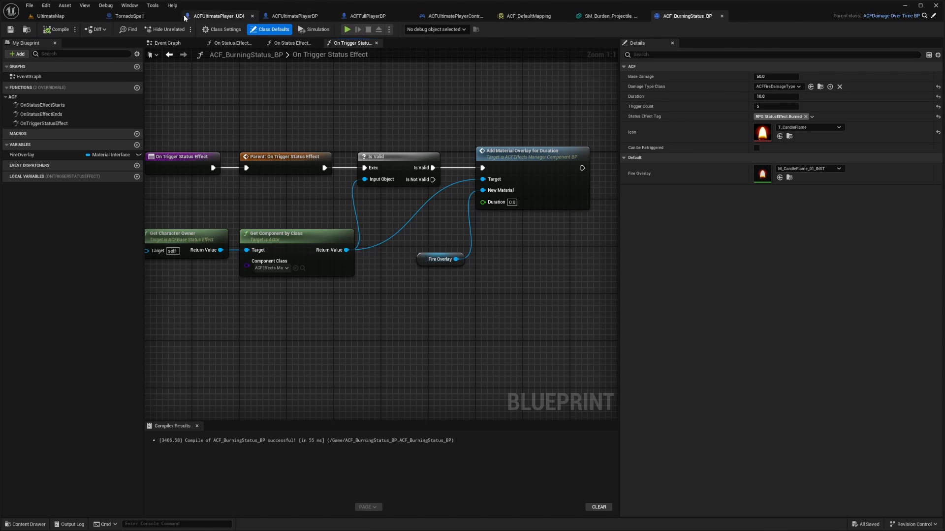
# - Set TornadoSpell's Status Effect default to ACF_BurningStatus_BP
pyautogui.click(128, 16)
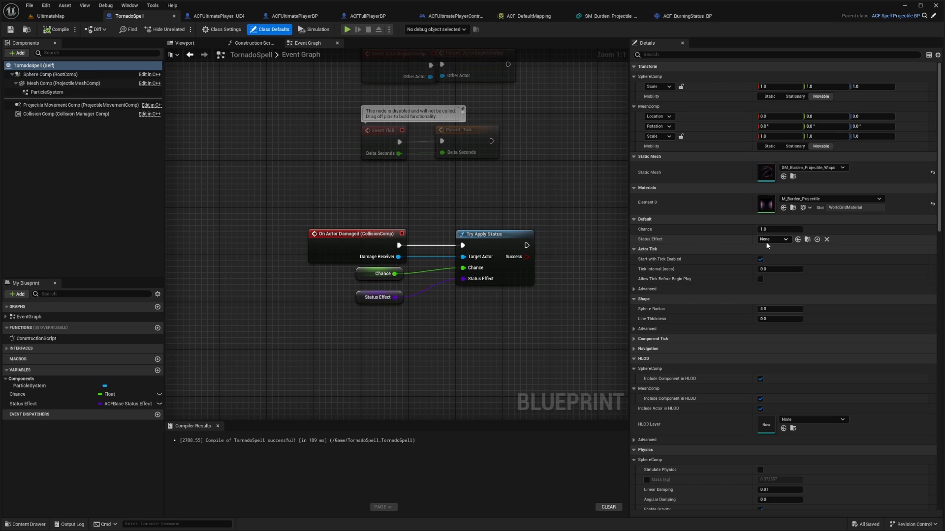
pyautogui.click(773, 239)
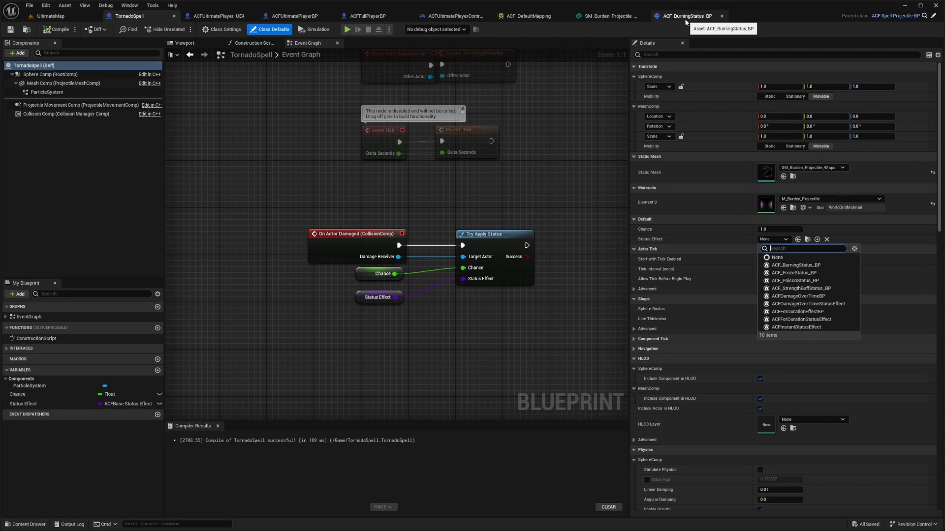
pyautogui.write('ACF_Bu')
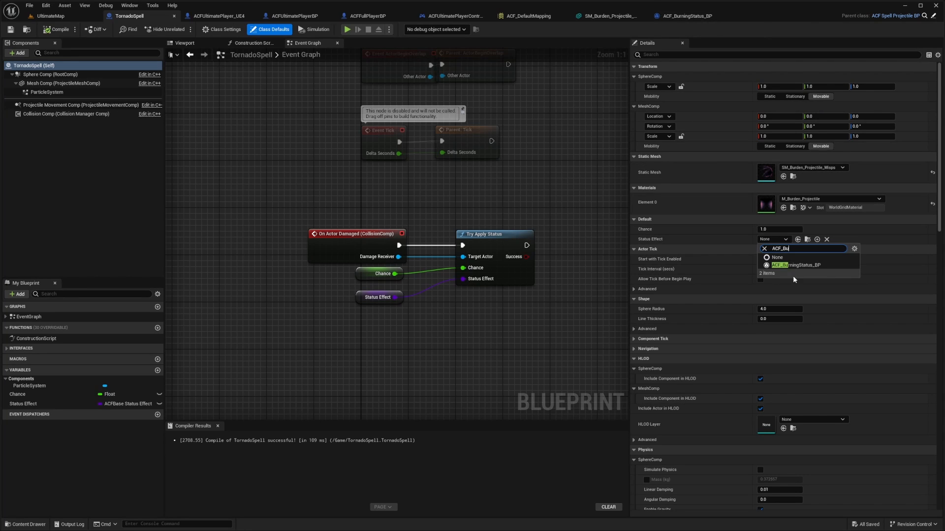
pyautogui.click(215, 16)
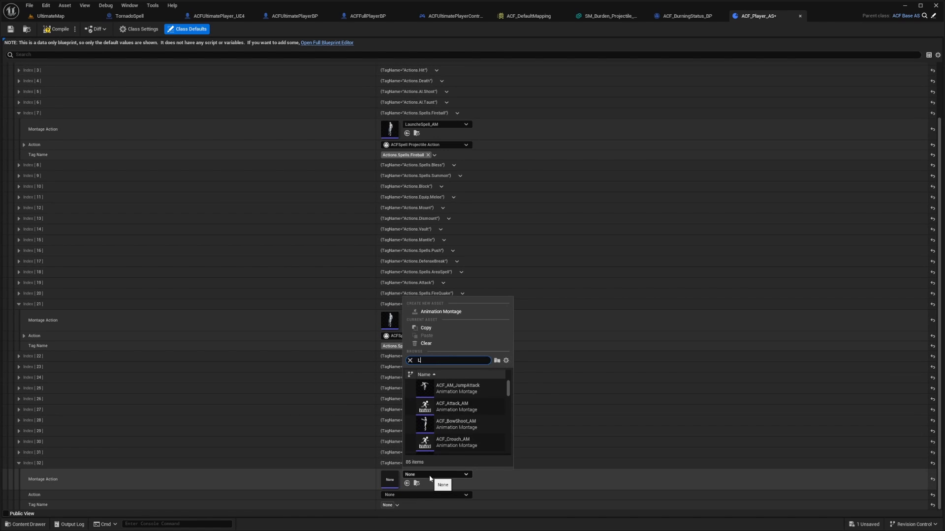
# - On index 32 set Montage Action to LaunchSpell_AM and Action to ACFSpell Projectile Action
pyautogui.write('aunchSpell')
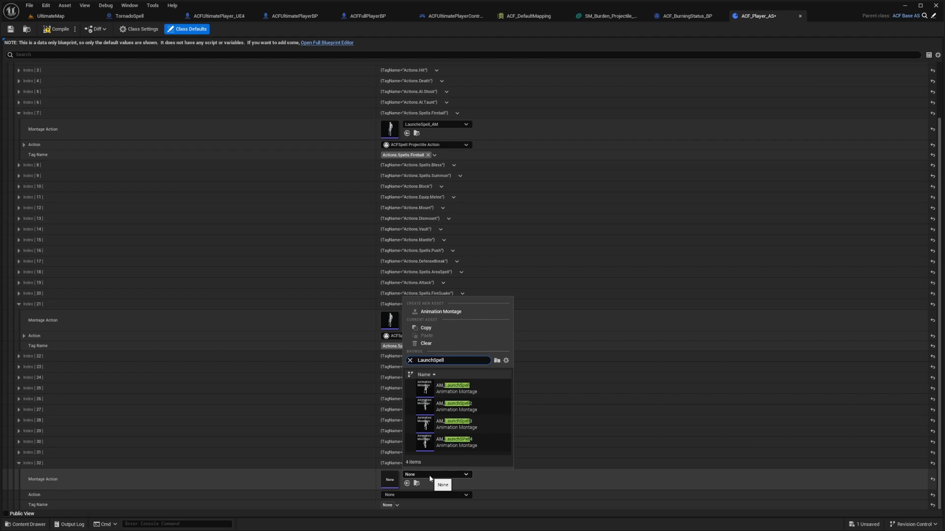
pyautogui.click(426, 495)
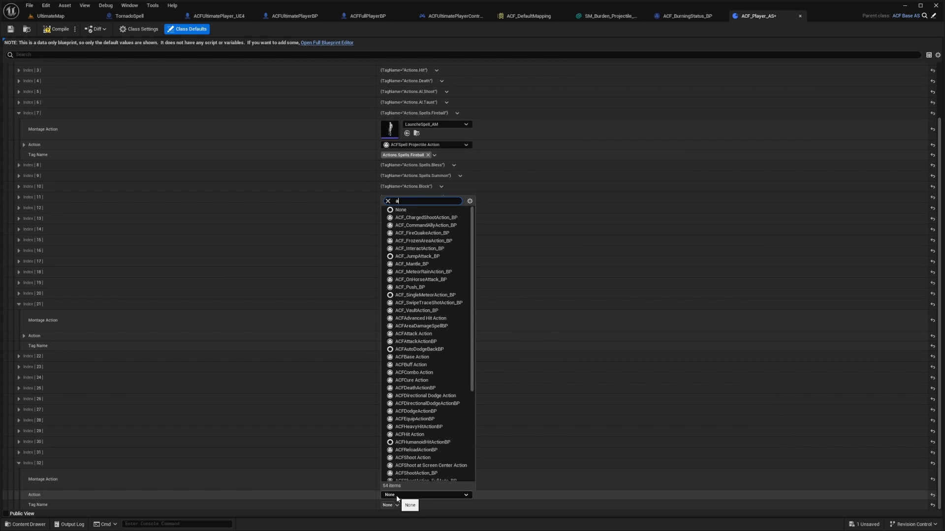
pyautogui.write('cfsp')
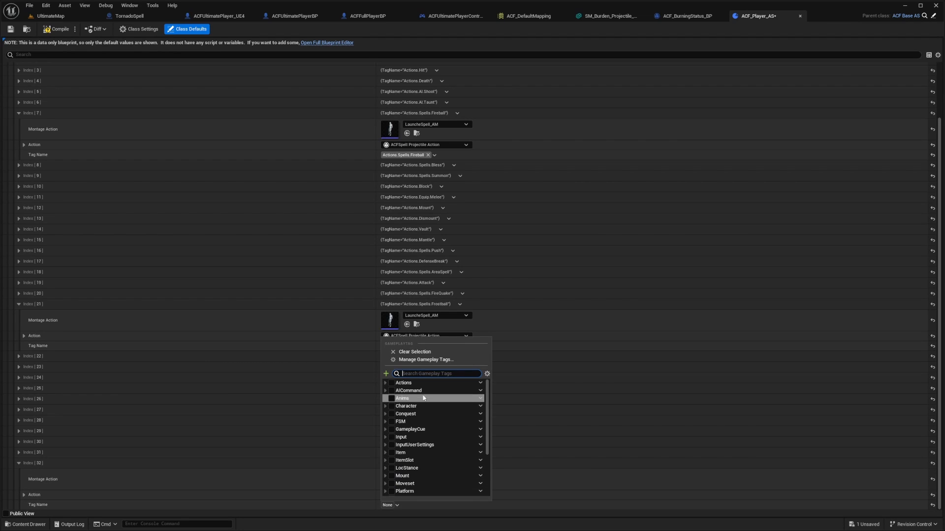
# - Create and assign the new tag Actions.Spells.FireTornado to the entry, then compile
pyautogui.write('Actions.Spells.FireTornado')
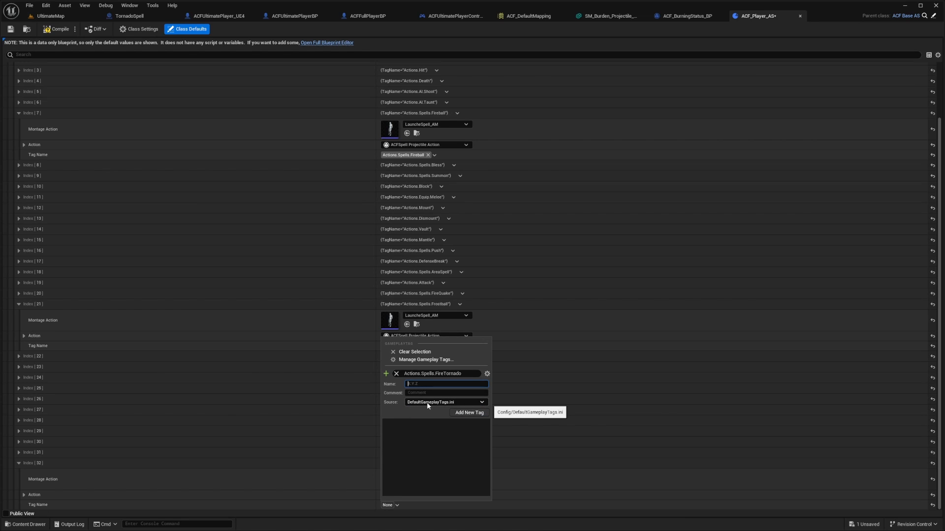
pyautogui.click(469, 412)
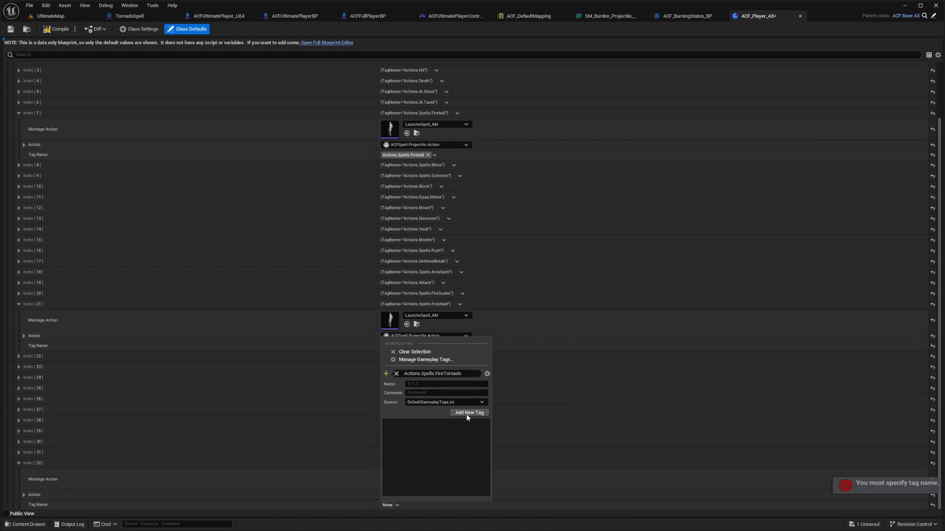
pyautogui.click(470, 412)
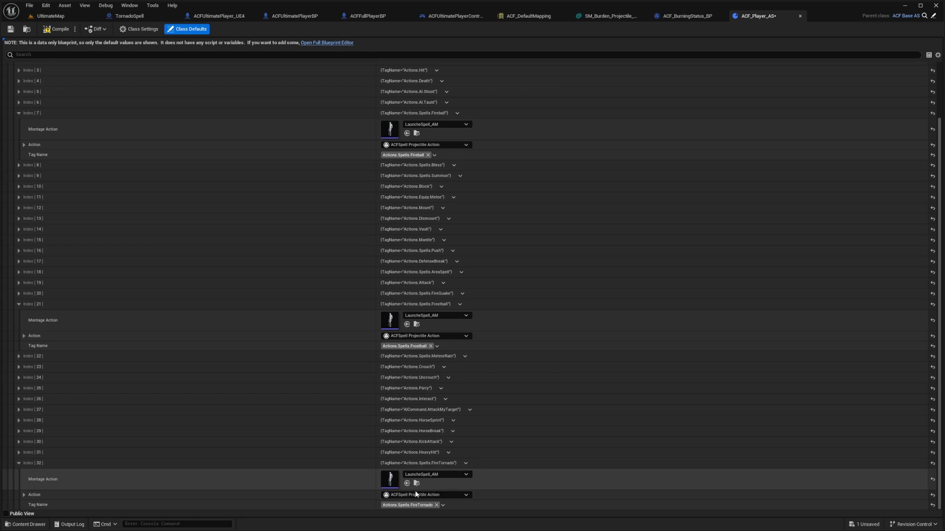
pyautogui.click(60, 29)
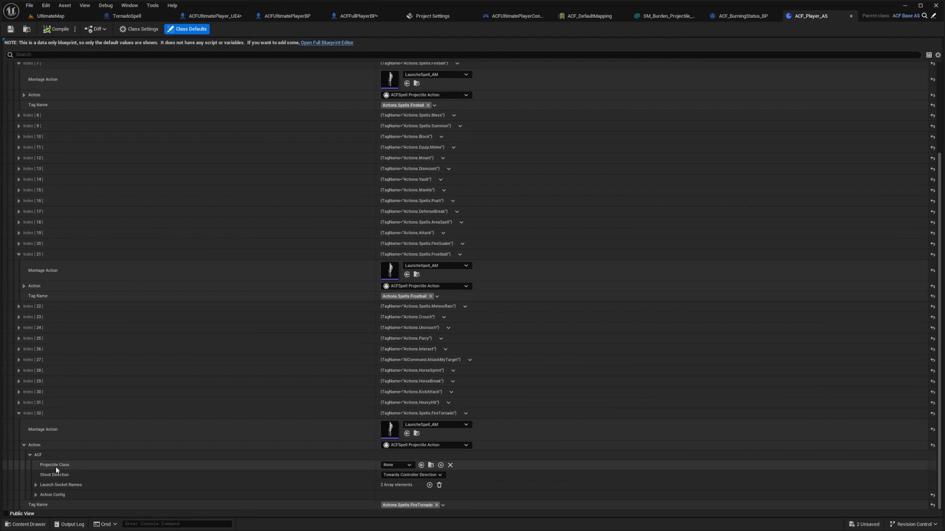
# - Set index 32's Projectile Class to TornadoSpell
pyautogui.click(397, 464)
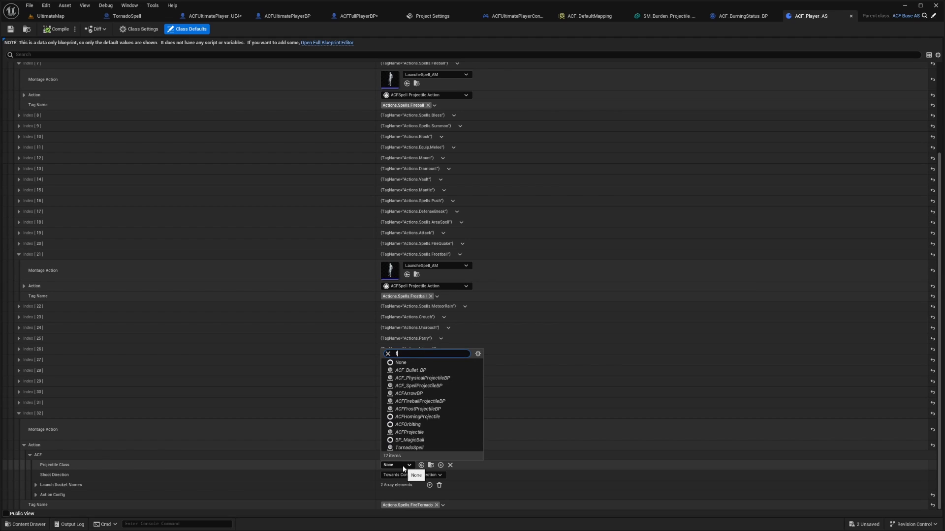
pyautogui.write('ire')
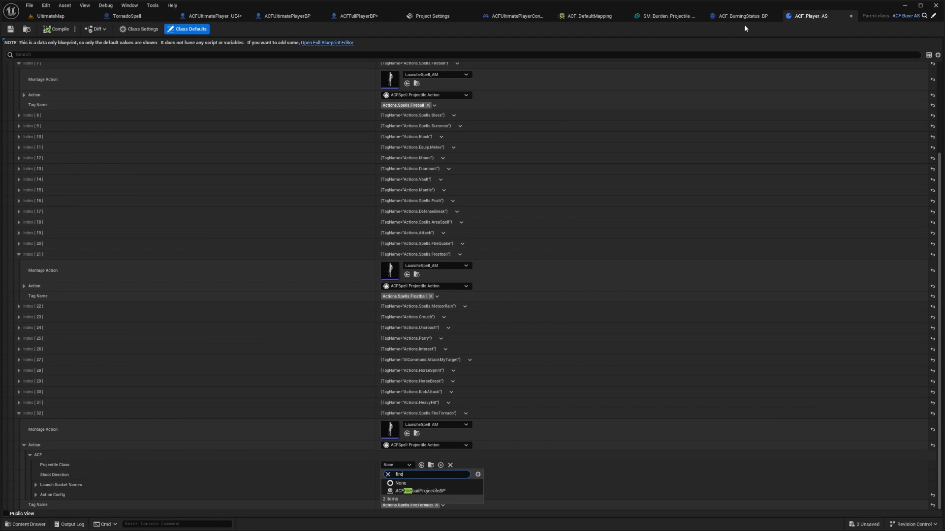
pyautogui.write('tornado')
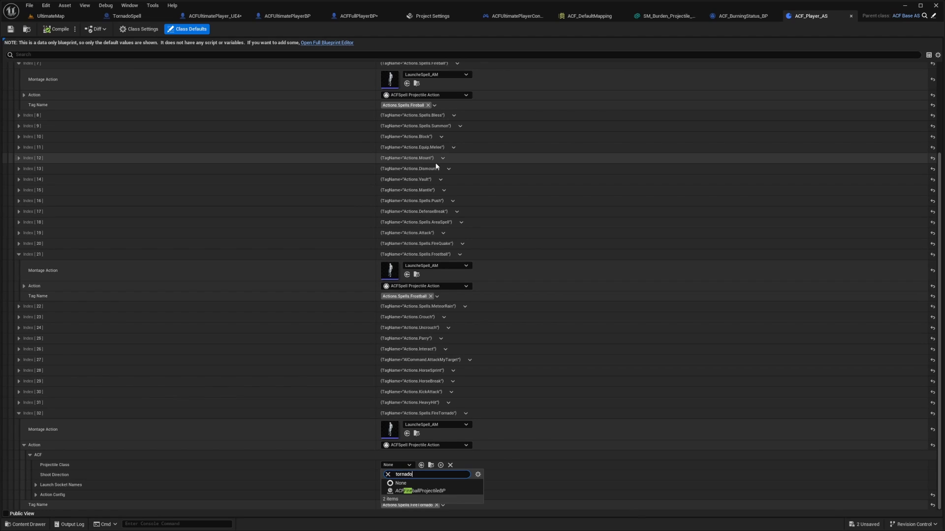
# - Check Launch Socket Names against the frostball entry so both hand sockets fire
pyautogui.click(423, 490)
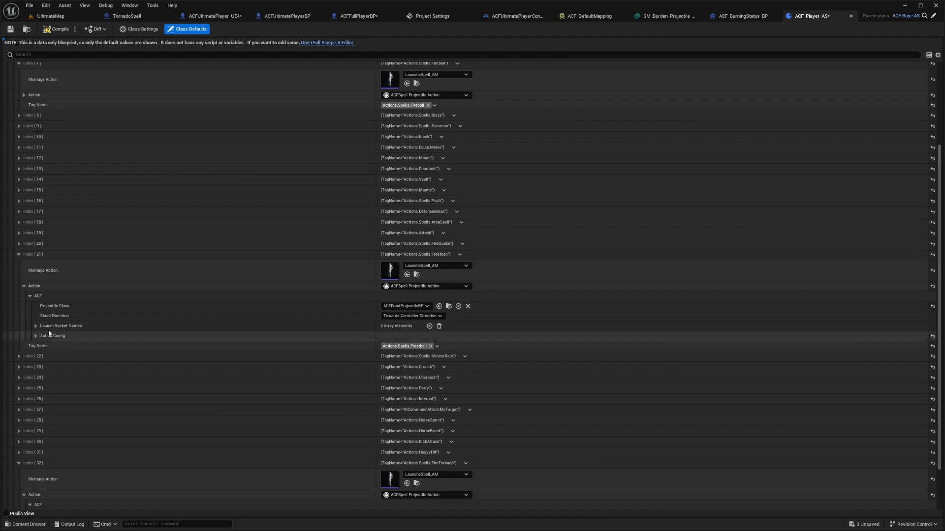
pyautogui.click(35, 326)
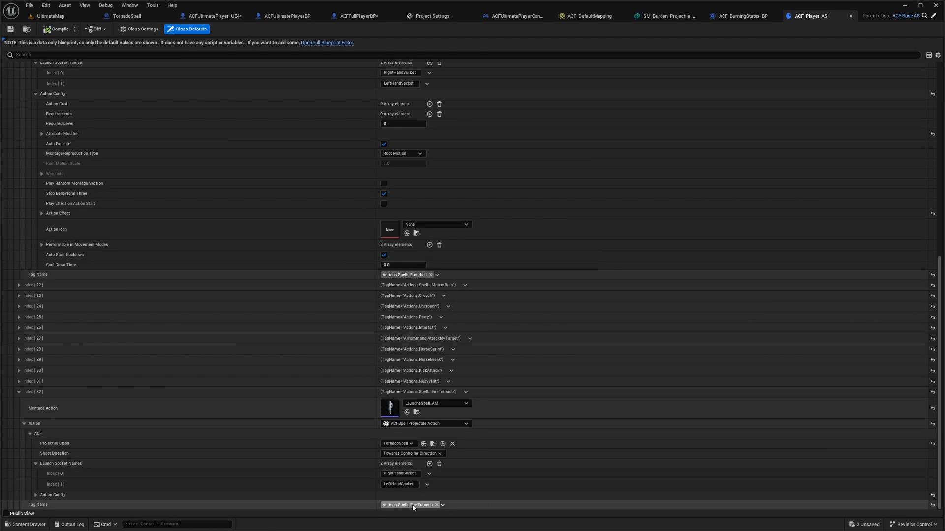
pyautogui.click(208, 16)
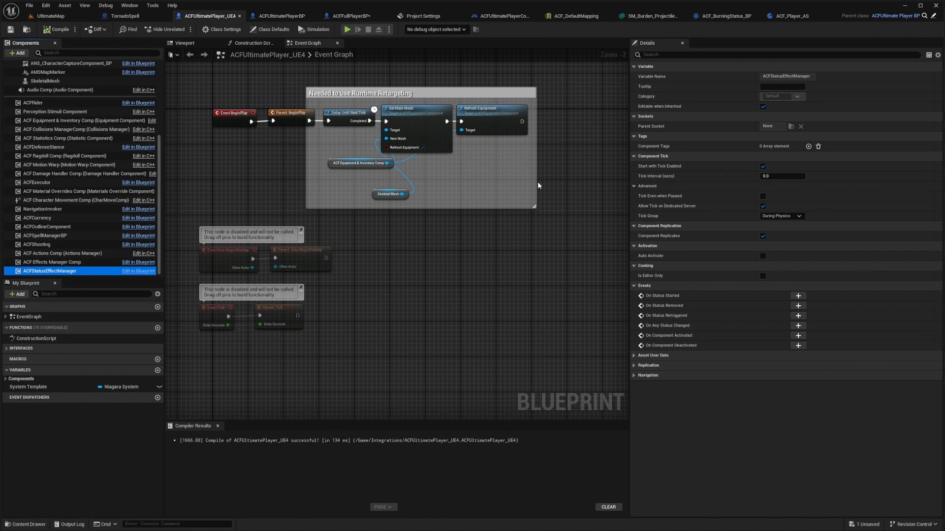
# - Set Spells index 3 on ACFSpellManagerBP to Actions.Spells.FireTornado
pyautogui.click(45, 235)
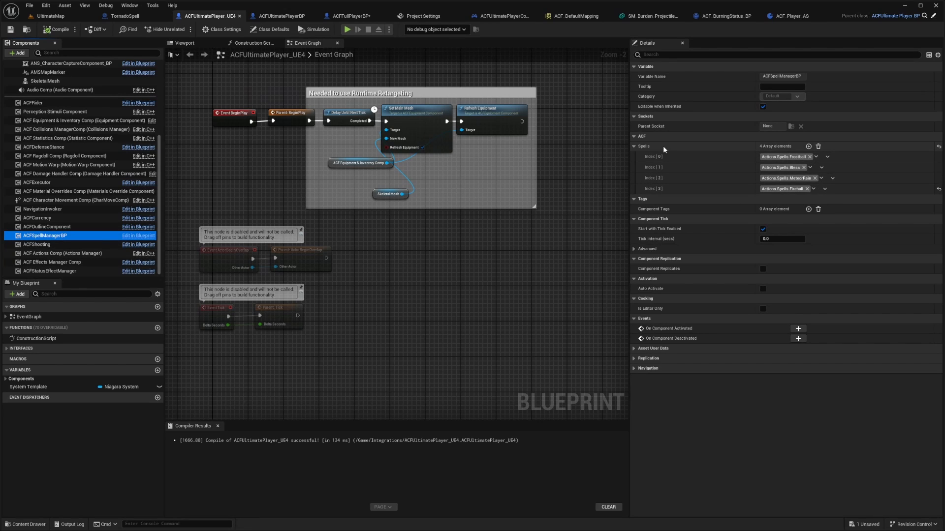
pyautogui.click(821, 189)
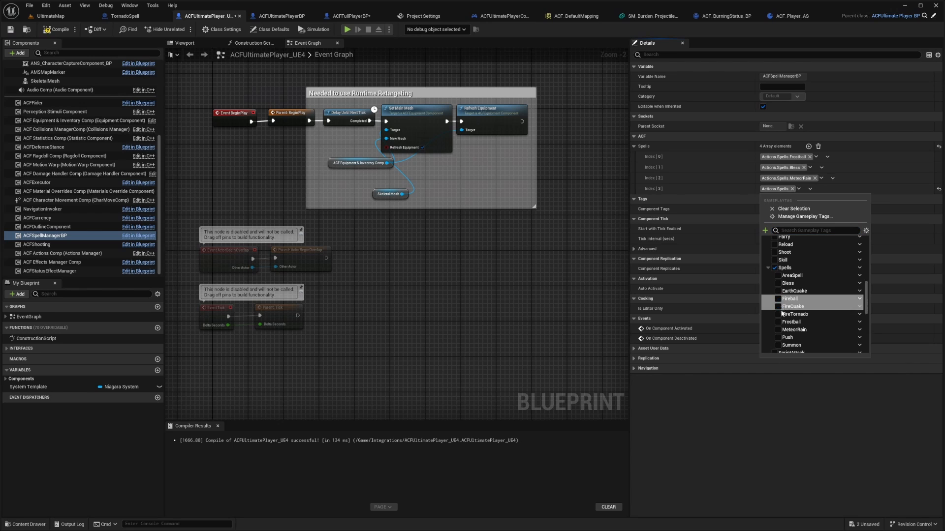
pyautogui.click(777, 314)
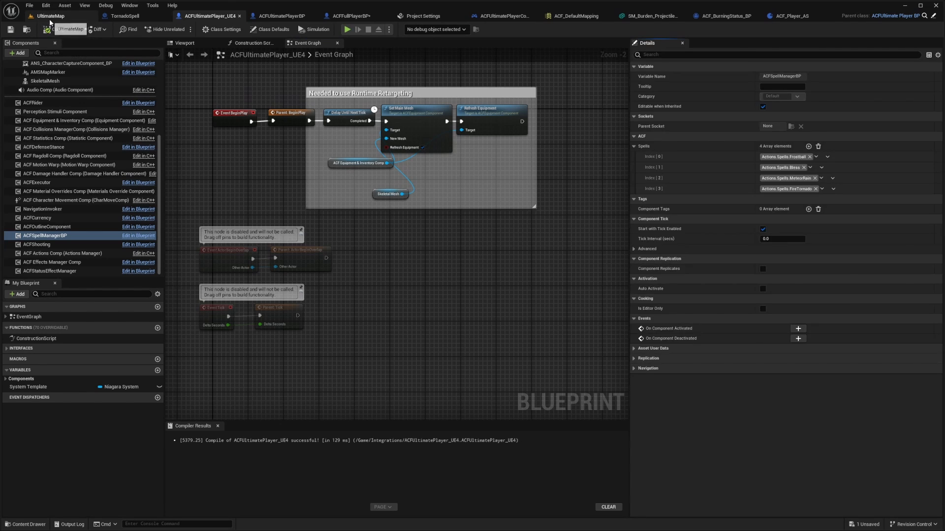
# - Return to UltimateMap and start a play session to test
pyautogui.click(50, 15)
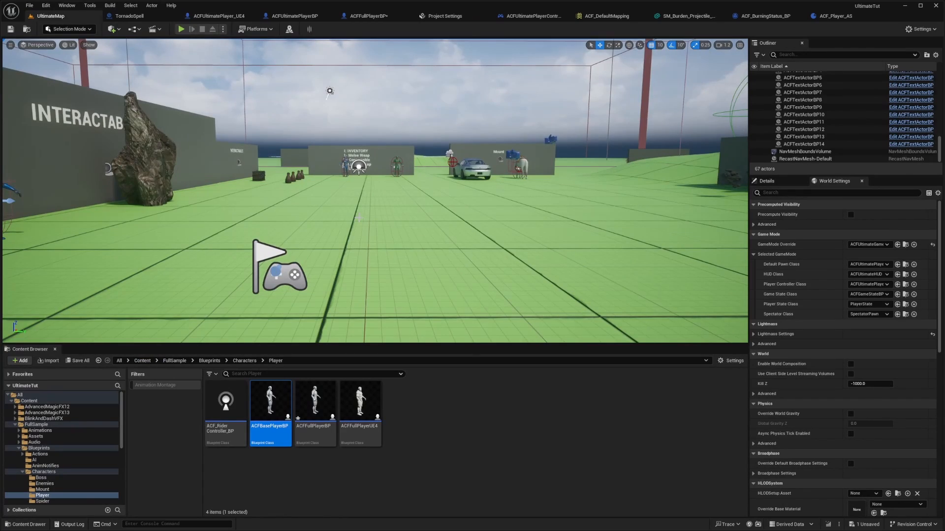
pyautogui.click(182, 29)
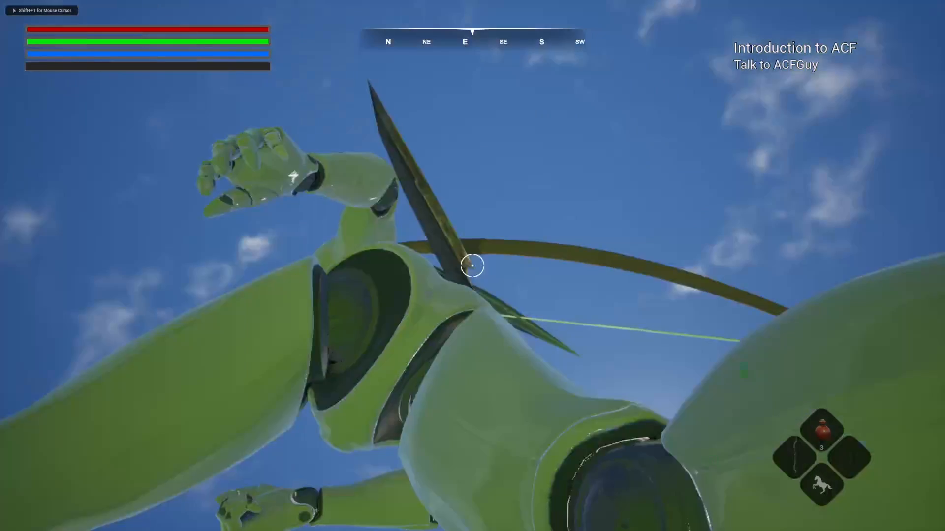